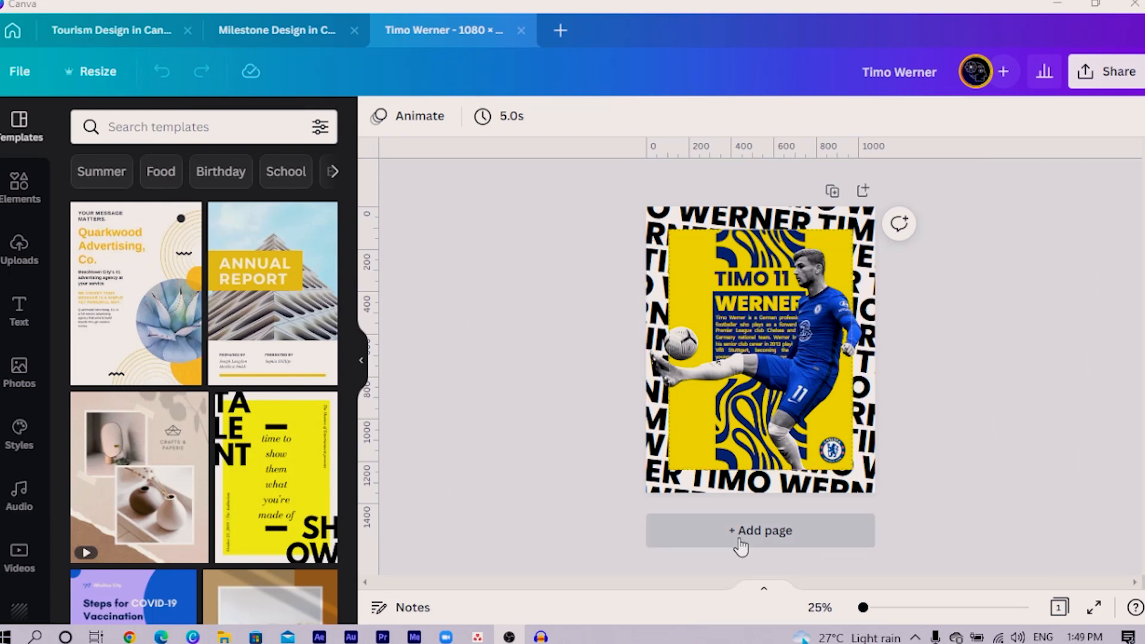
Add a blank second page with a bold TIMO WERNER text line across its top
left_click(760, 530)
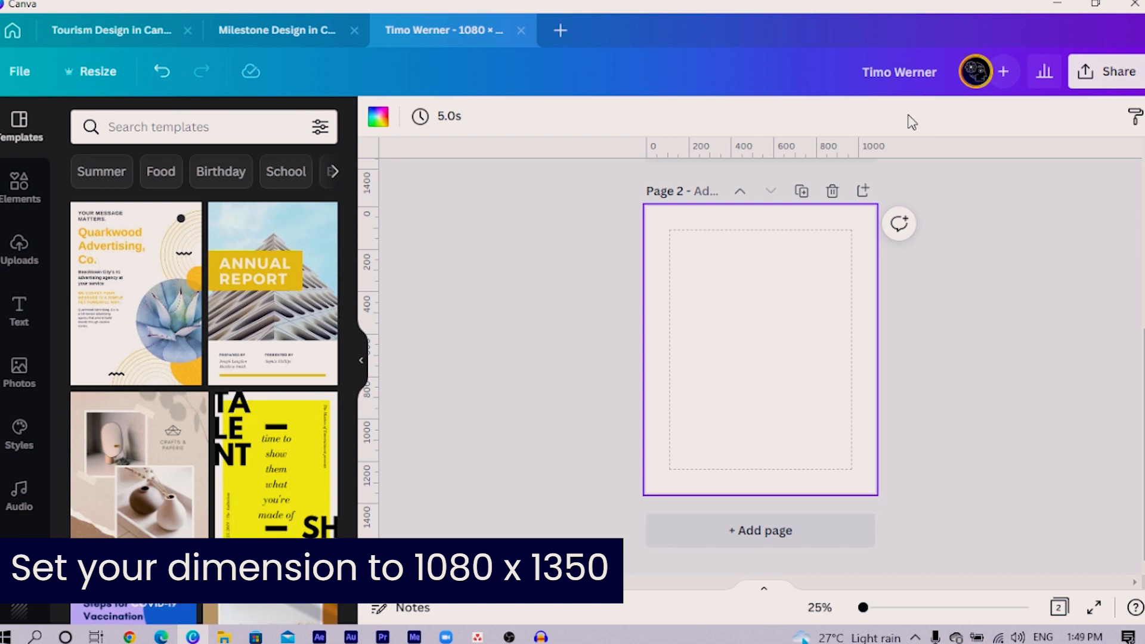
mouse_move(718, 430)
type("t")
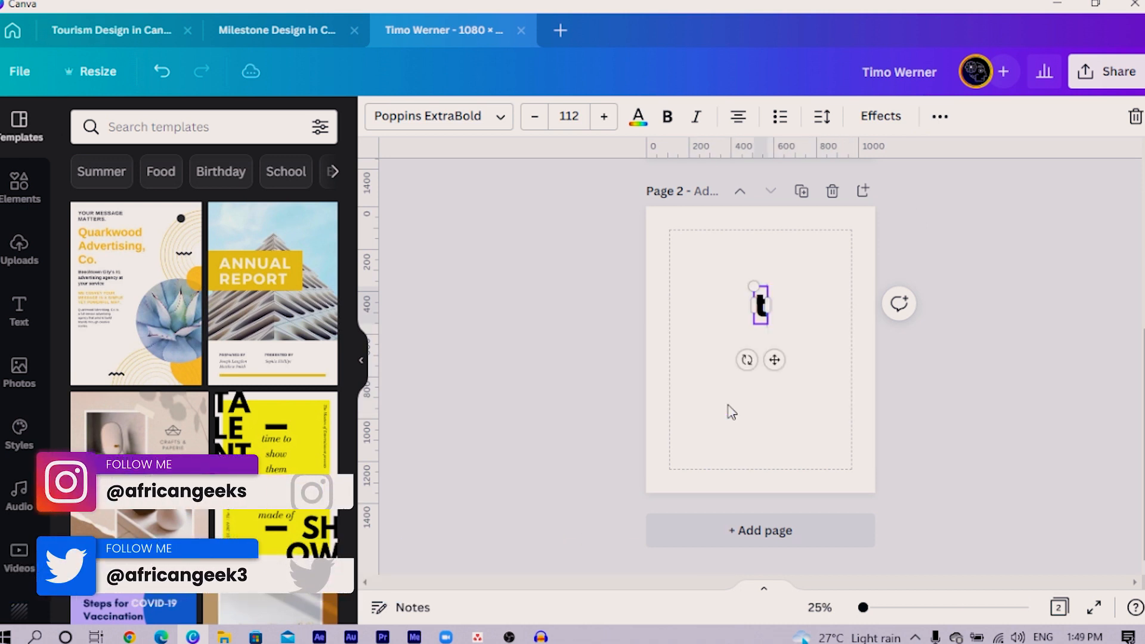
type("TIMO WER")
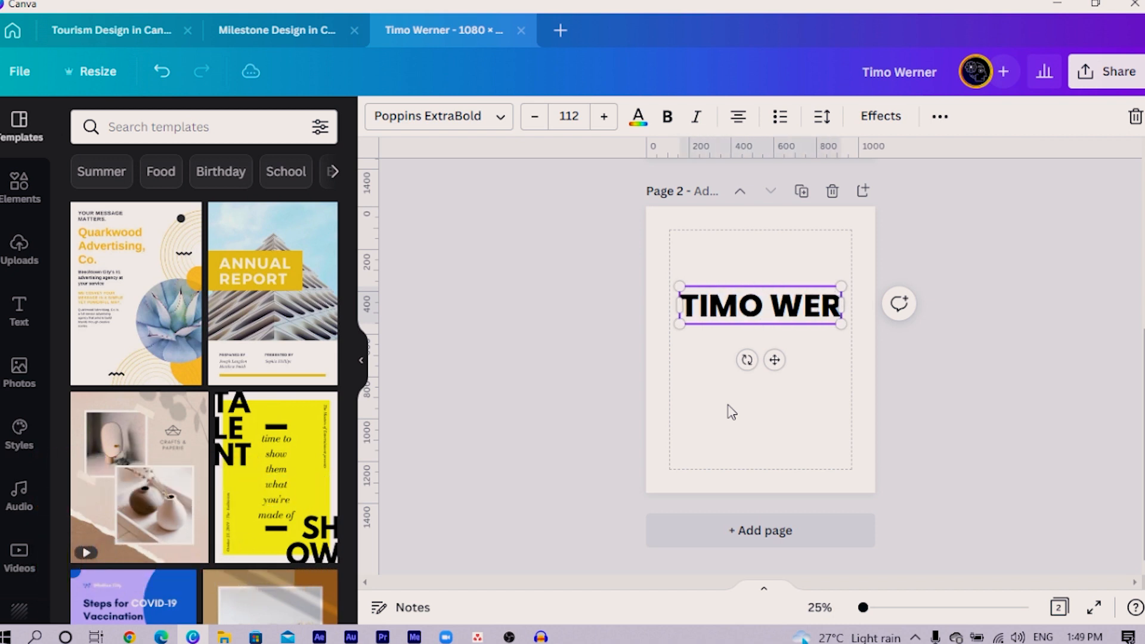
type("NER")
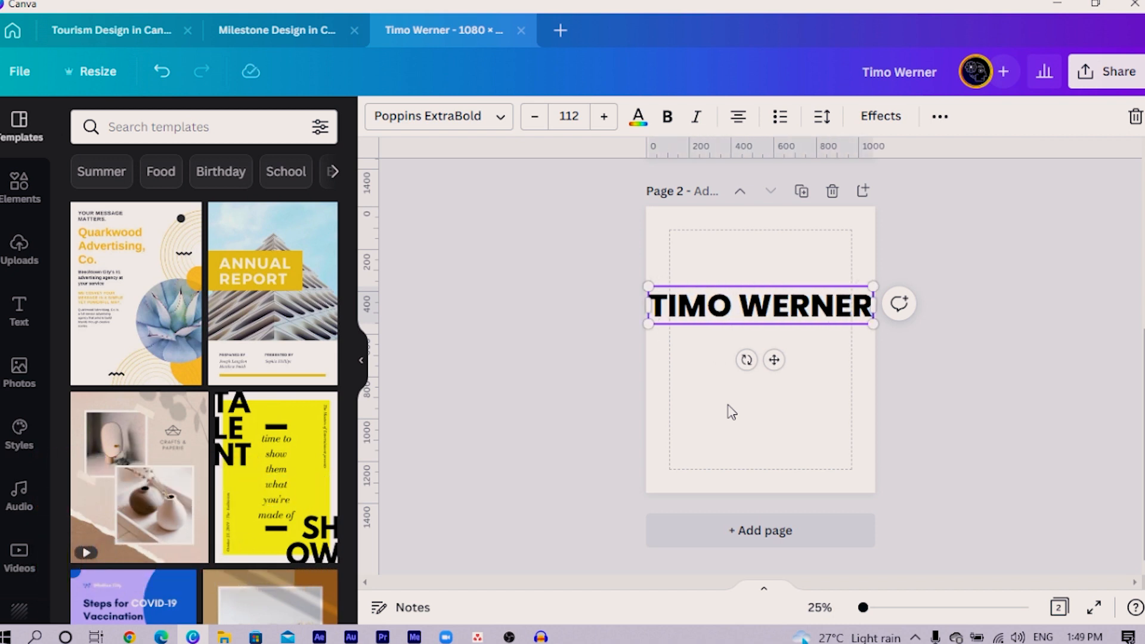
double_click(760, 305)
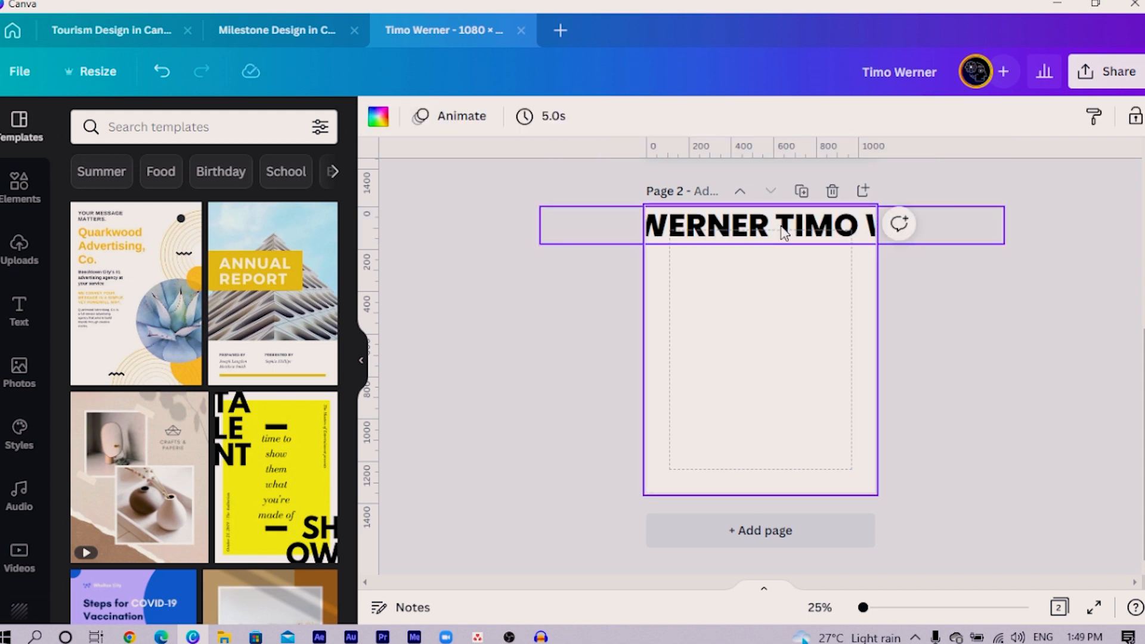
Duplicate the TIMO WERNER line into staggered rows and space them evenly vertically
left_click(760, 225)
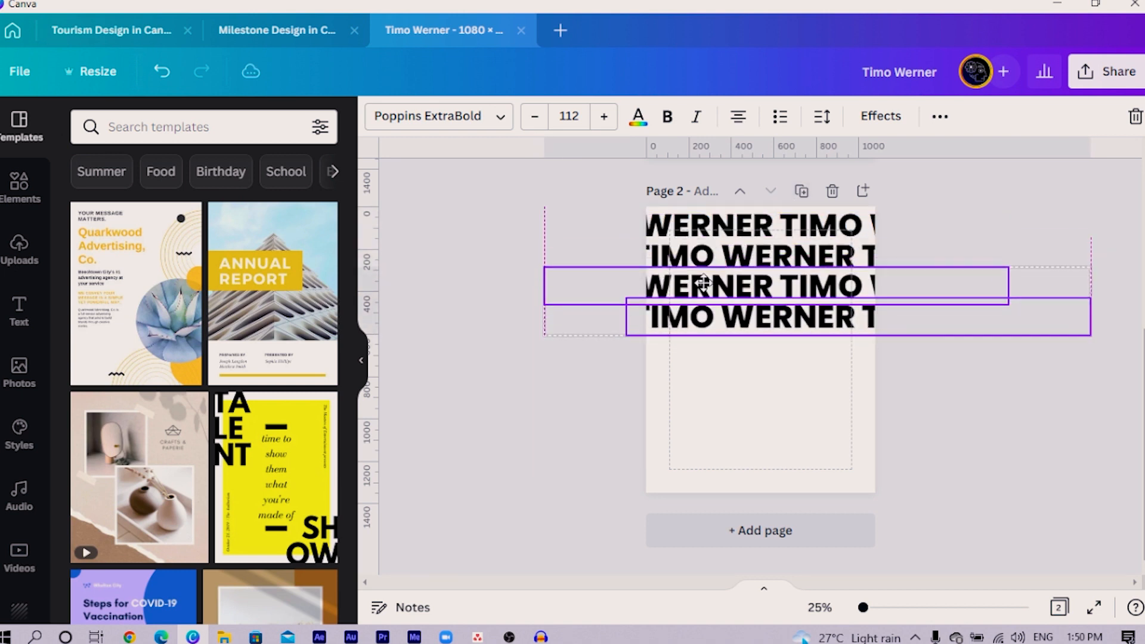
left_click(759, 285)
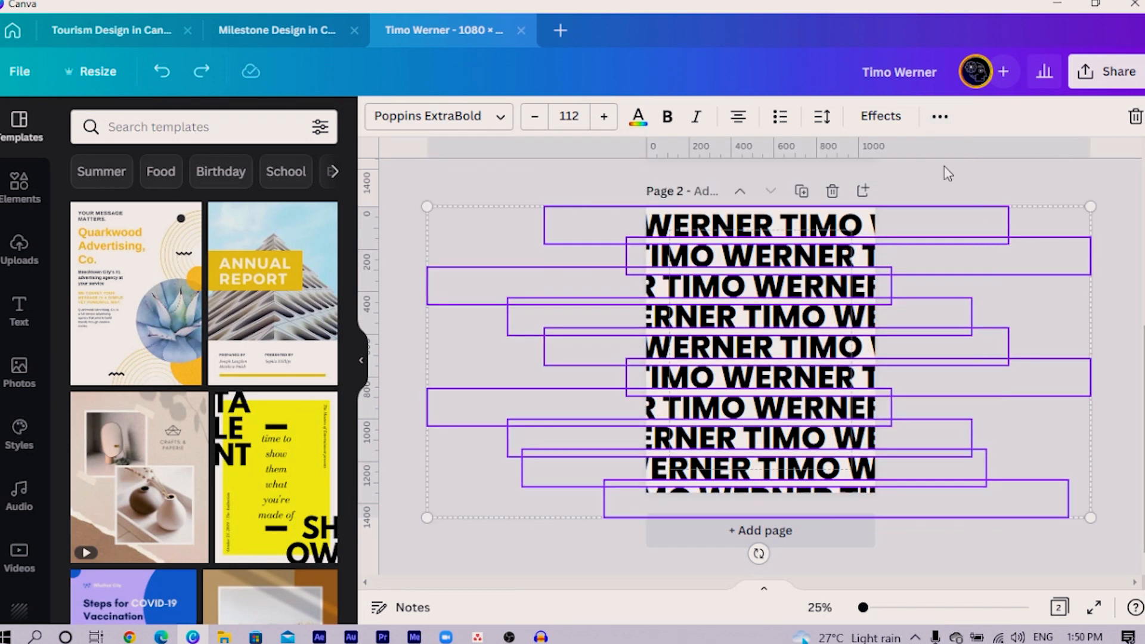
left_click(881, 116)
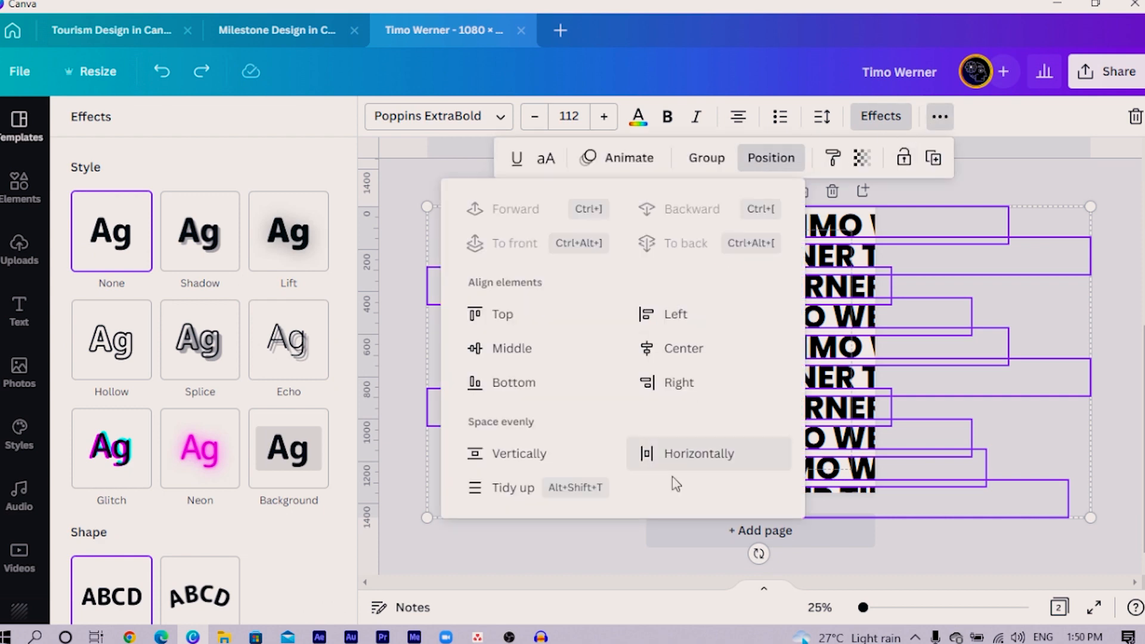
left_click(698, 454)
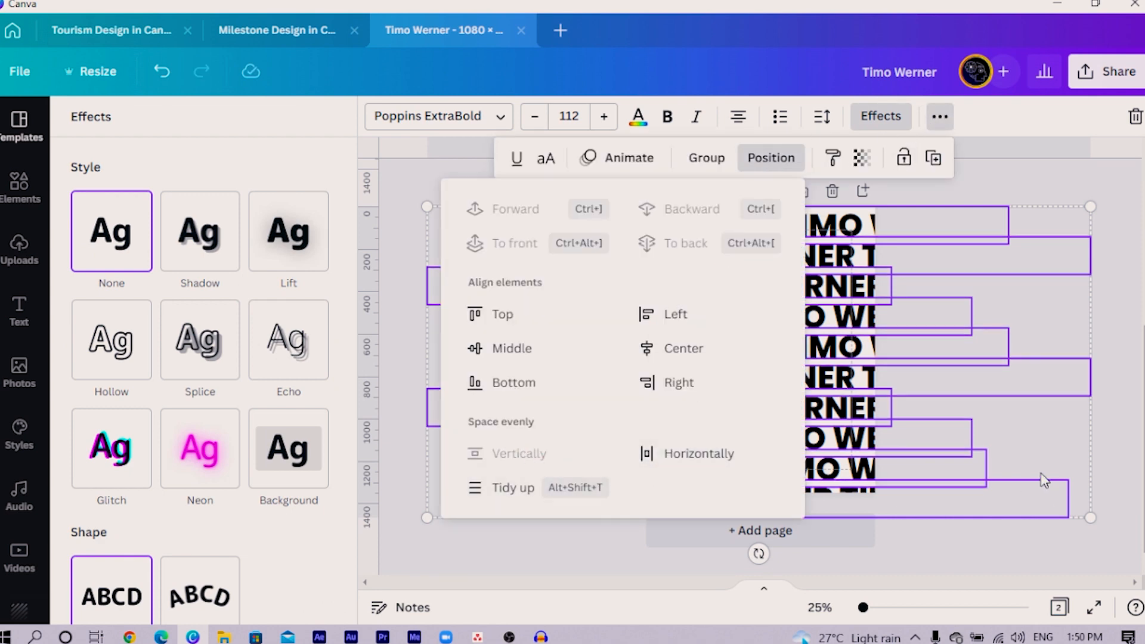
left_click(22, 127)
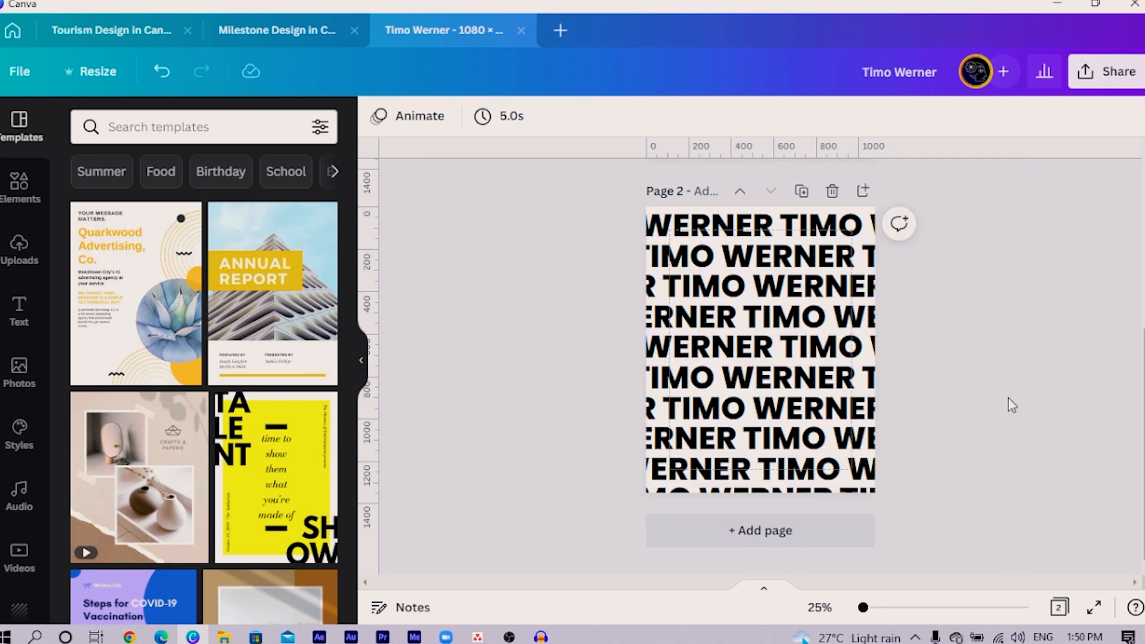
left_click(759, 329)
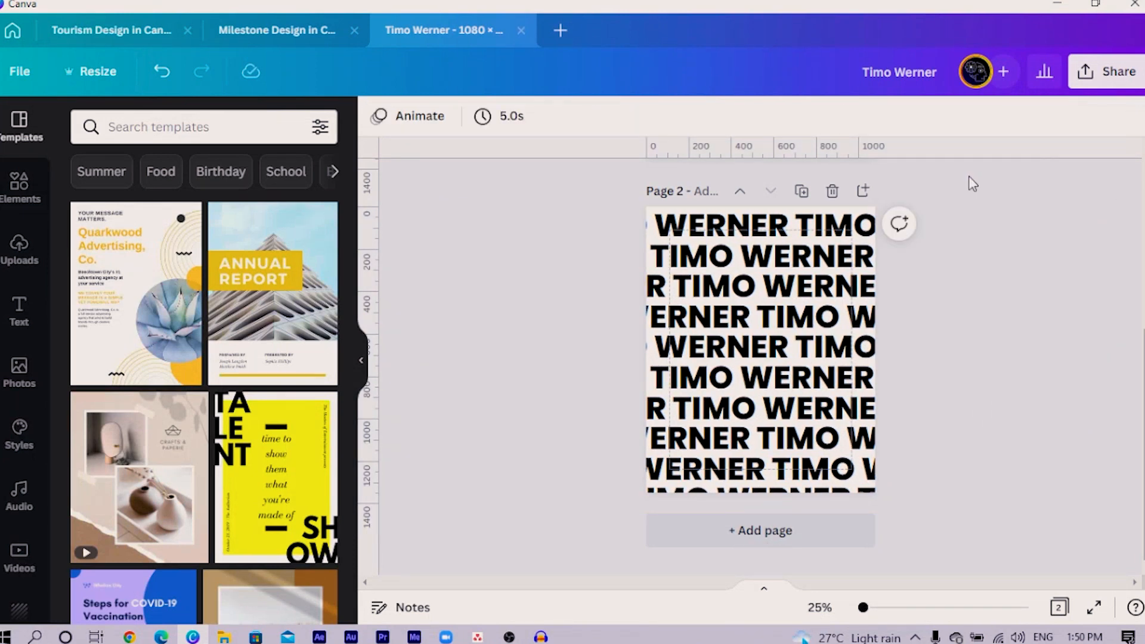
mouse_move(619, 479)
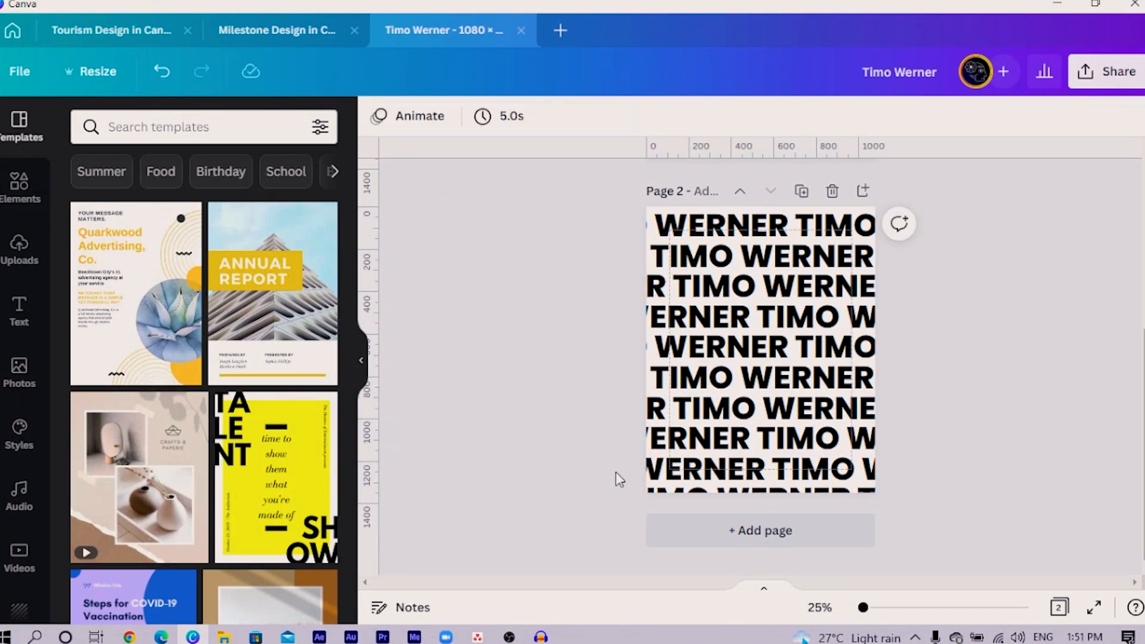
Place an orange rectangle panel over the name rows, covering most of page 2
scroll("up", 3)
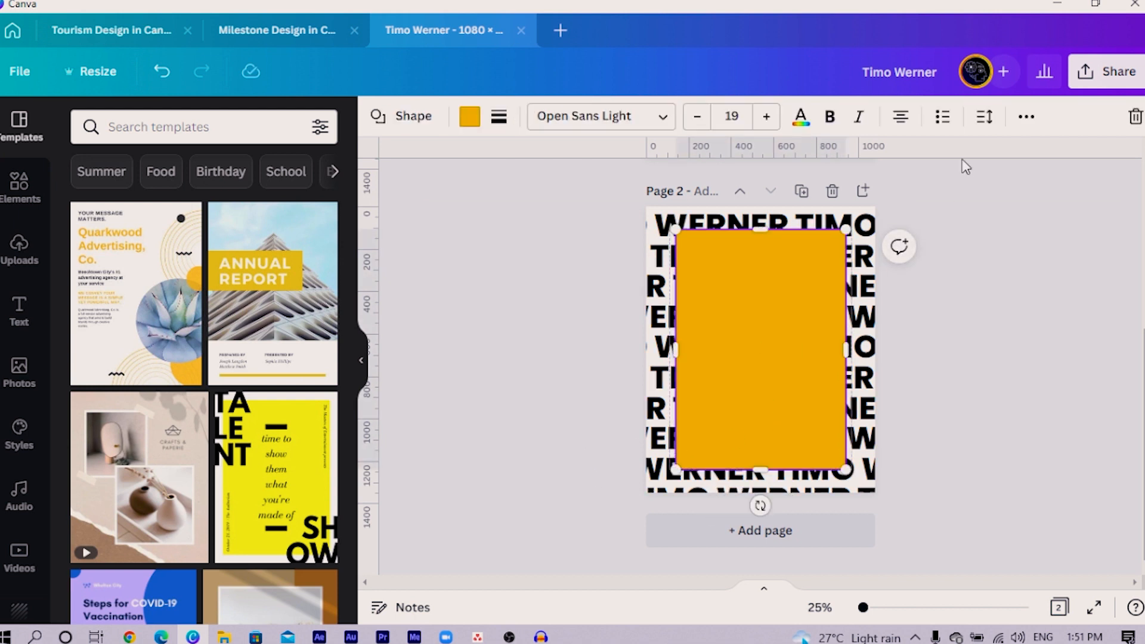
left_click(1025, 117)
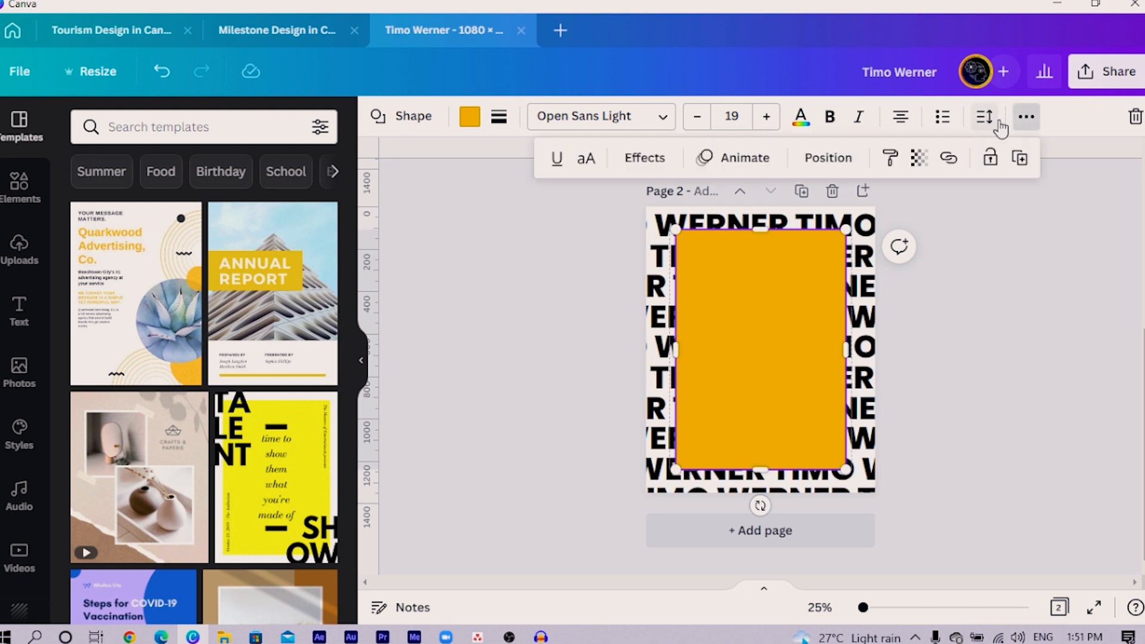
left_click(828, 158)
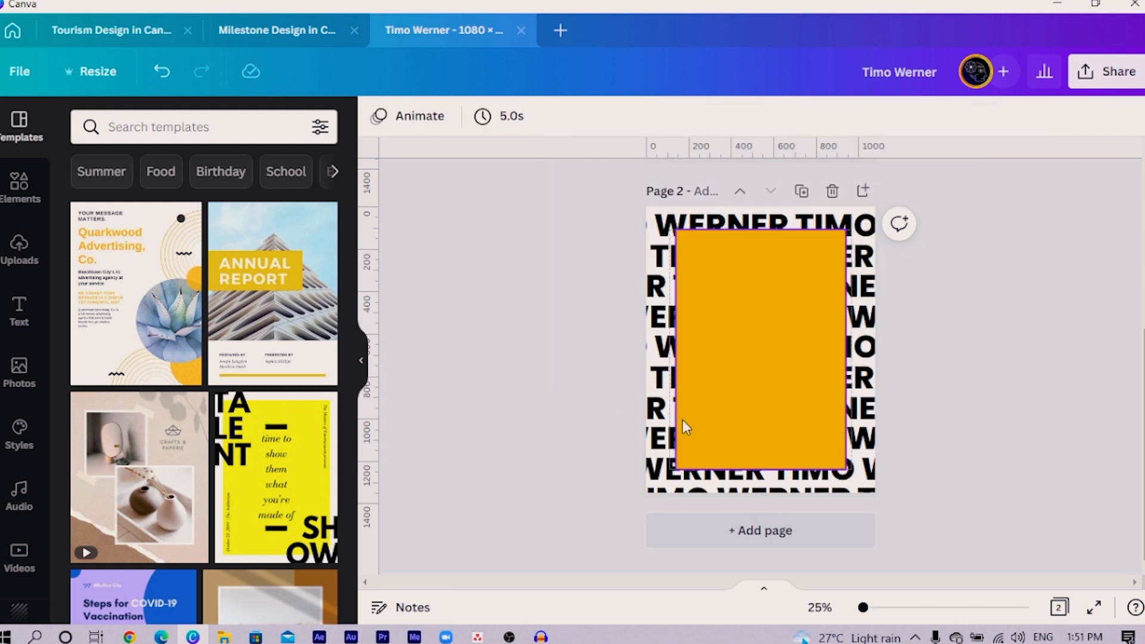
scroll("up", 3)
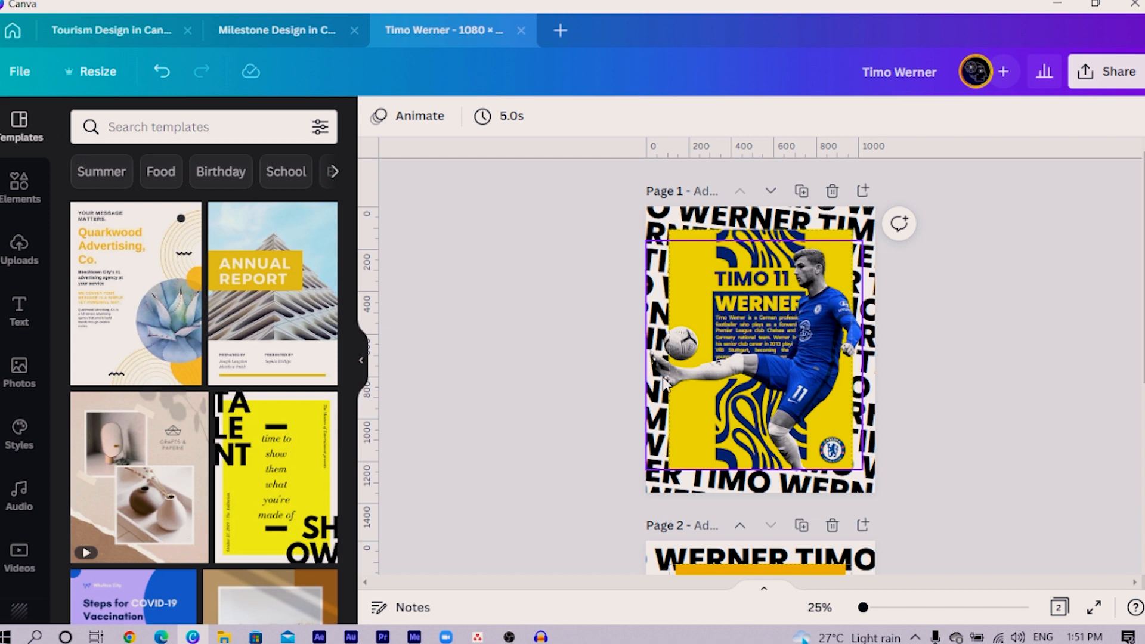
mouse_move(683, 383)
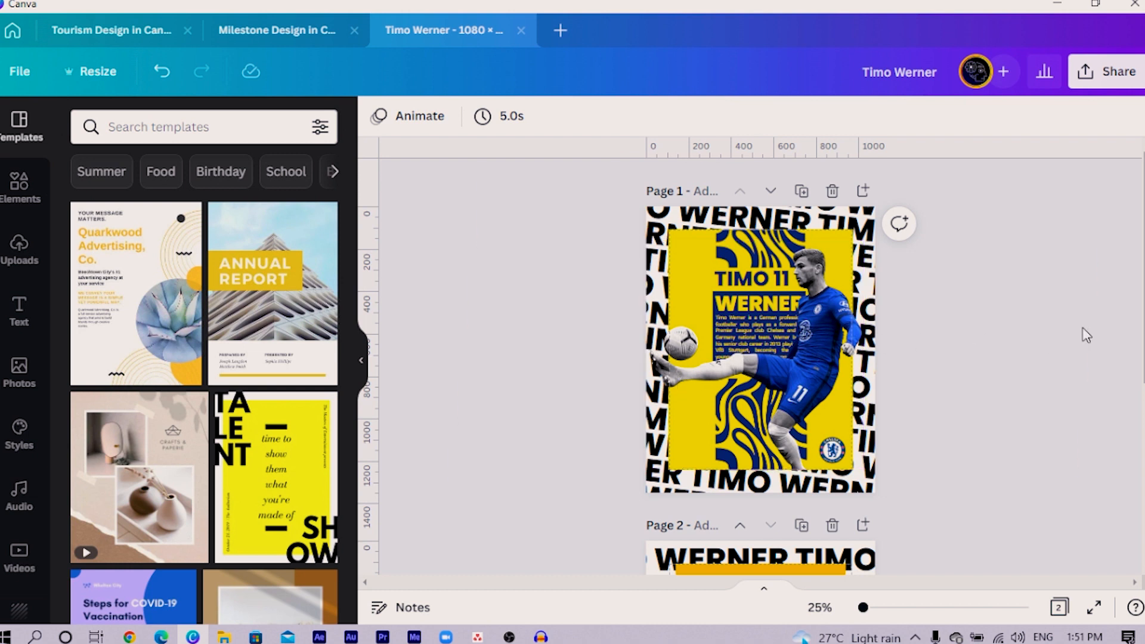
mouse_move(972, 306)
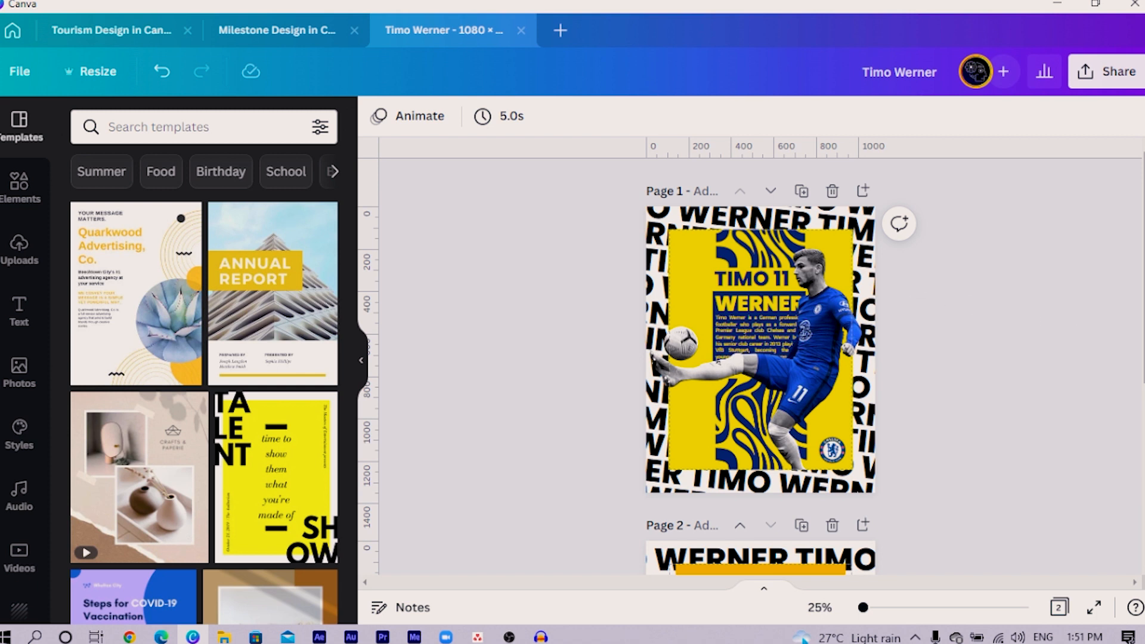
mouse_move(556, 349)
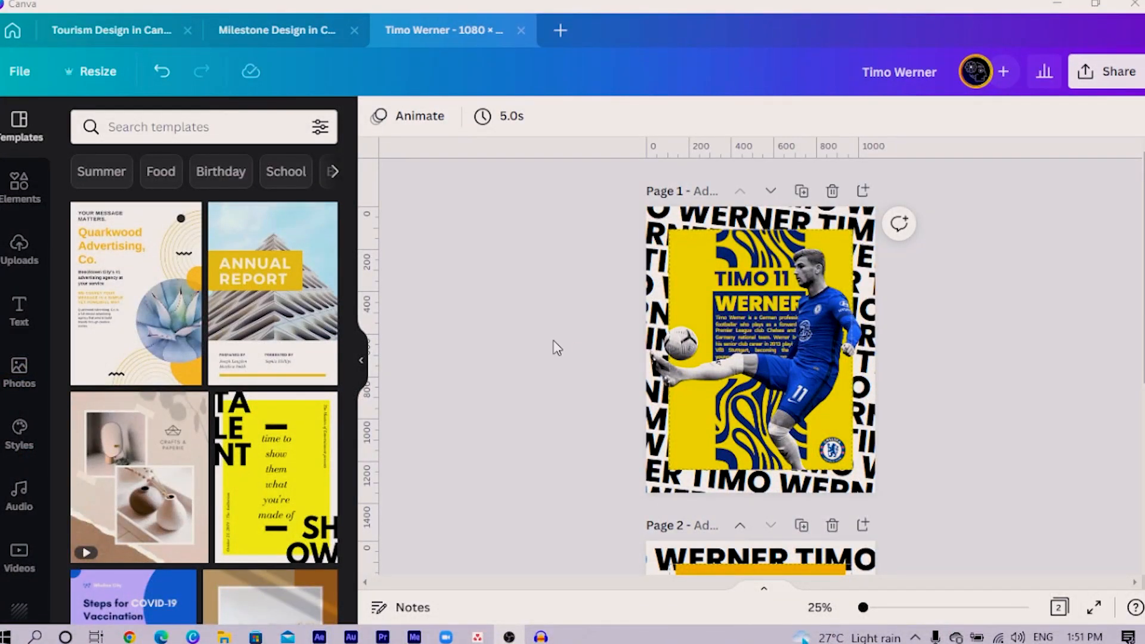
Recolour the page 2 rectangle panel to bright yellow, matching page 1
scroll("down", 3)
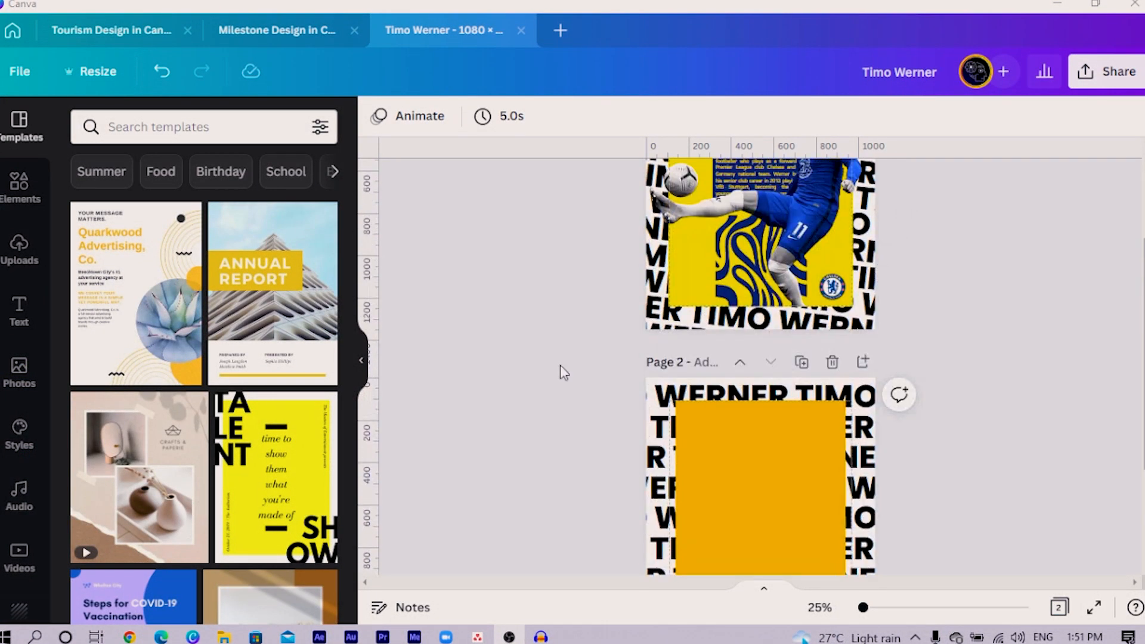
left_click(760, 482)
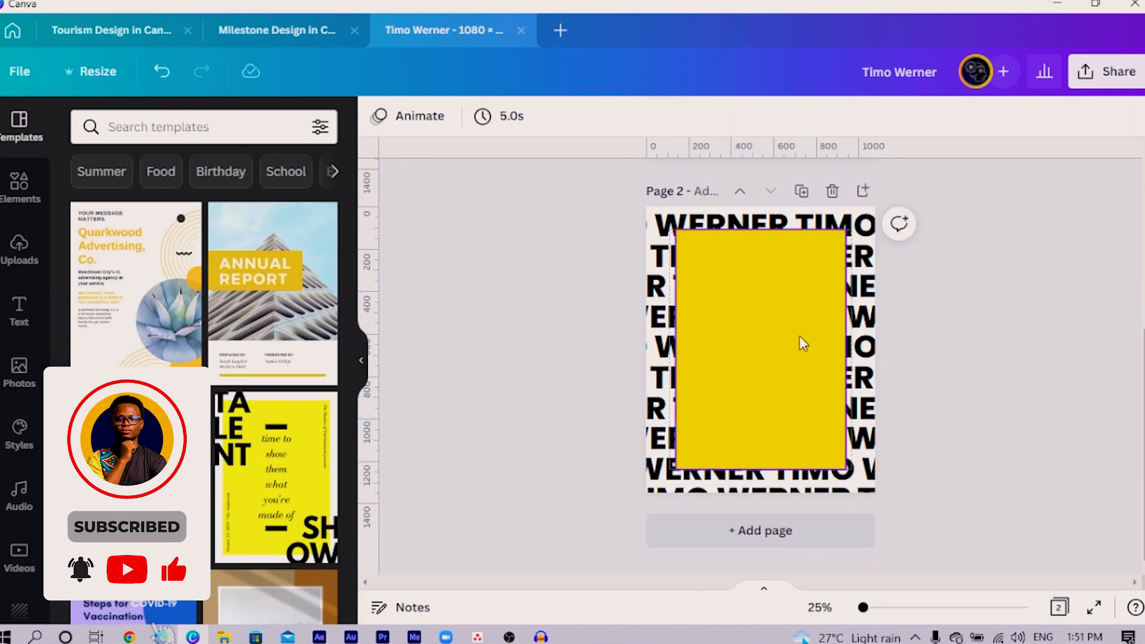
scroll("up", 3)
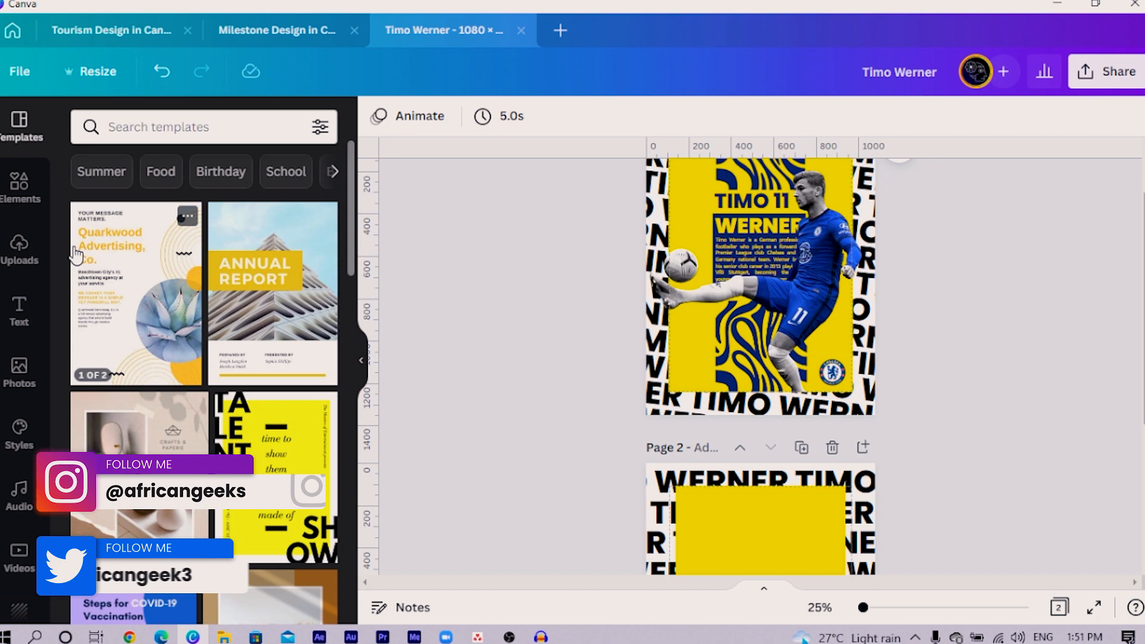
Search element graphics for PATTERN and place the wavy pattern on the yellow panel
left_click(19, 248)
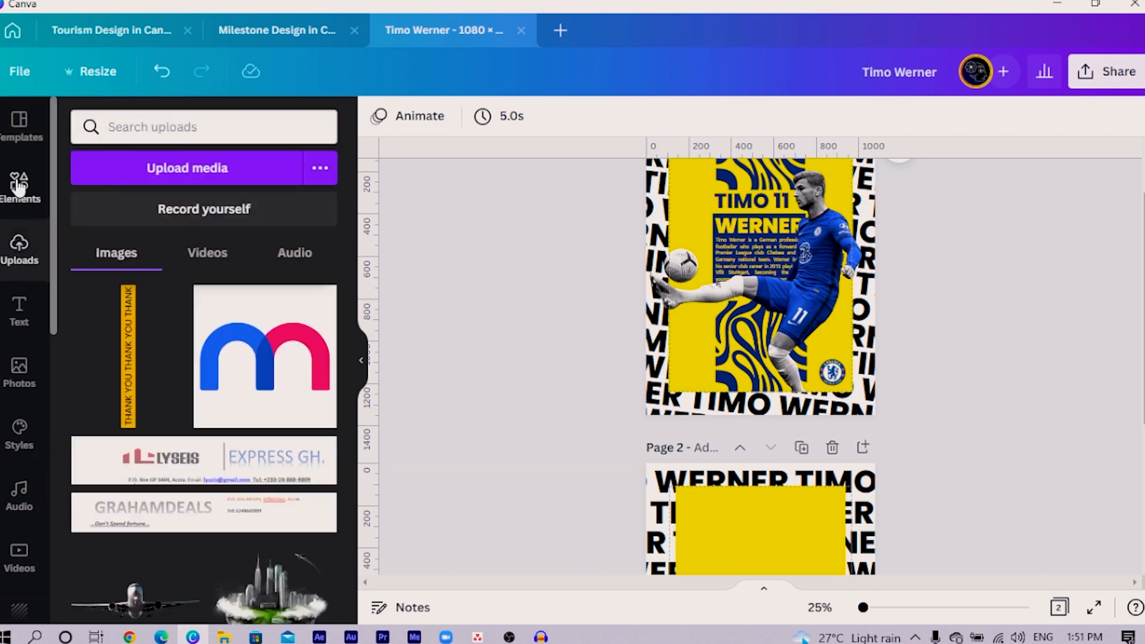
left_click(19, 186)
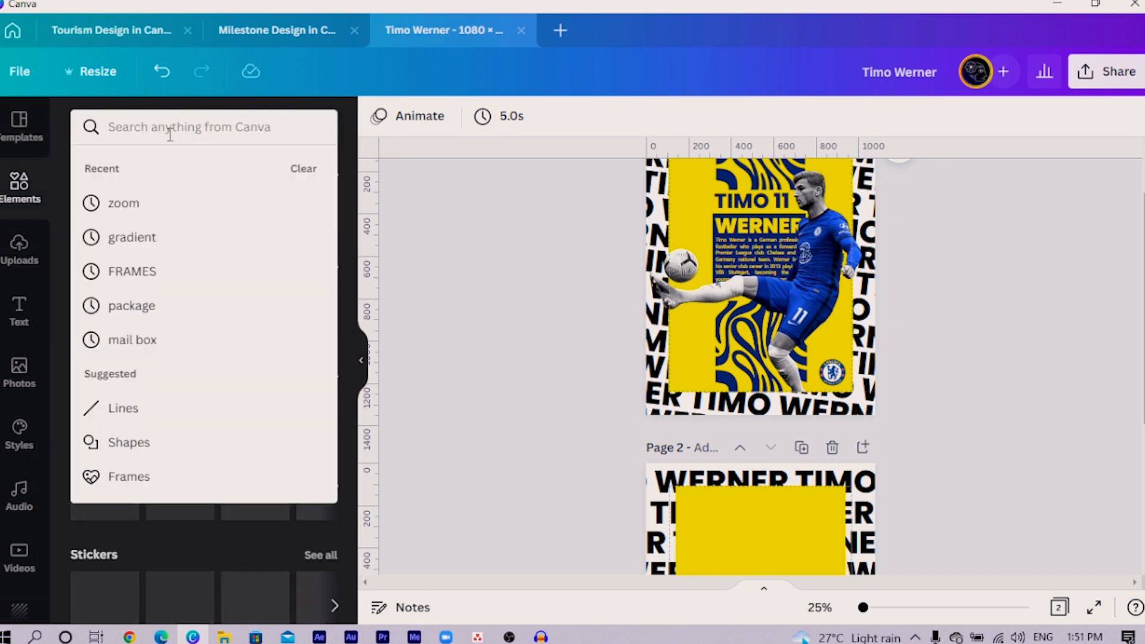
type("PATTERN")
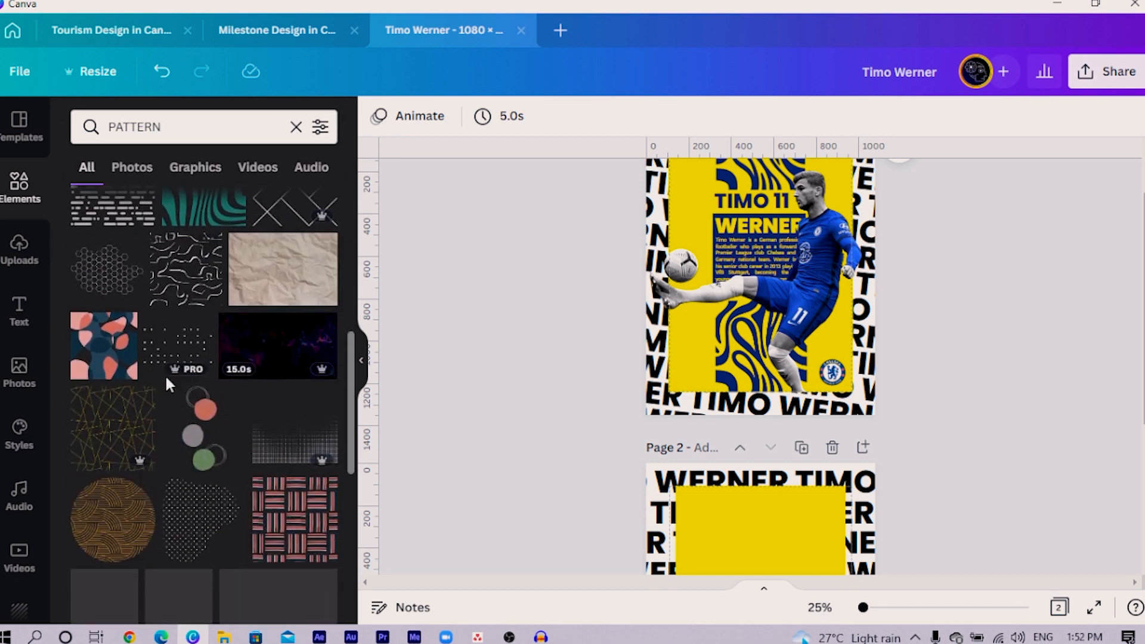
left_click(195, 167)
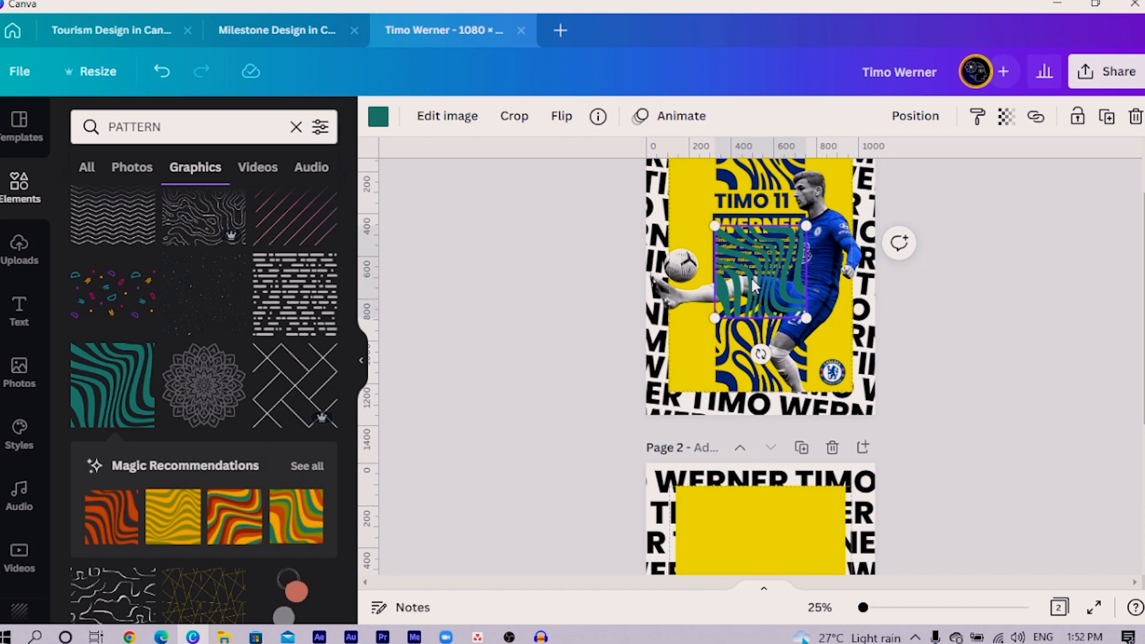
scroll("down", 3)
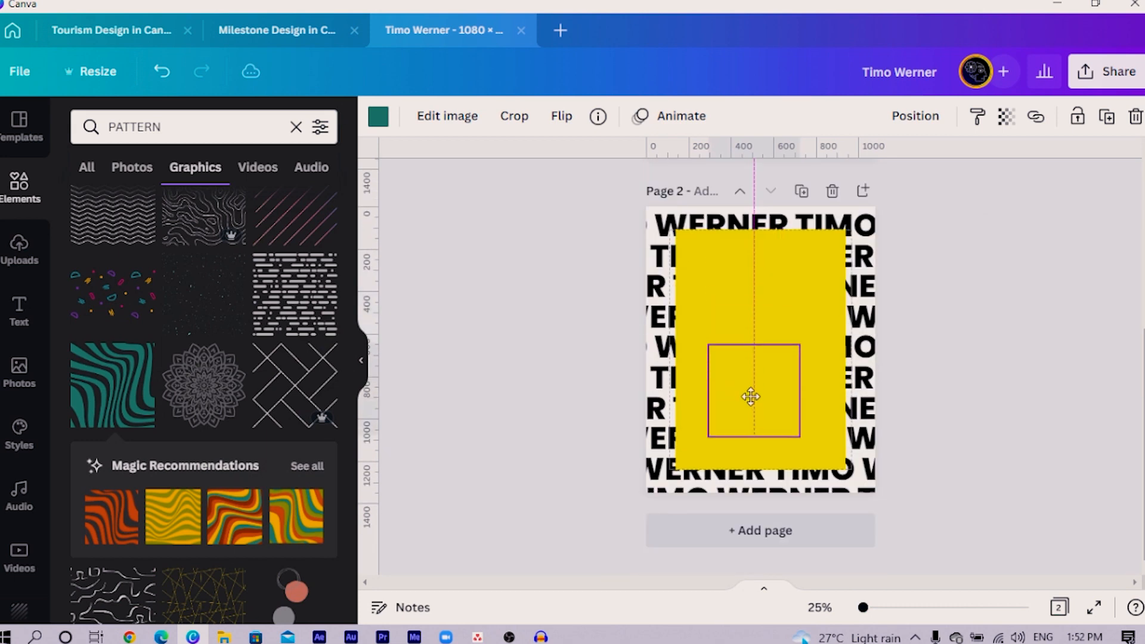
left_click(111, 385)
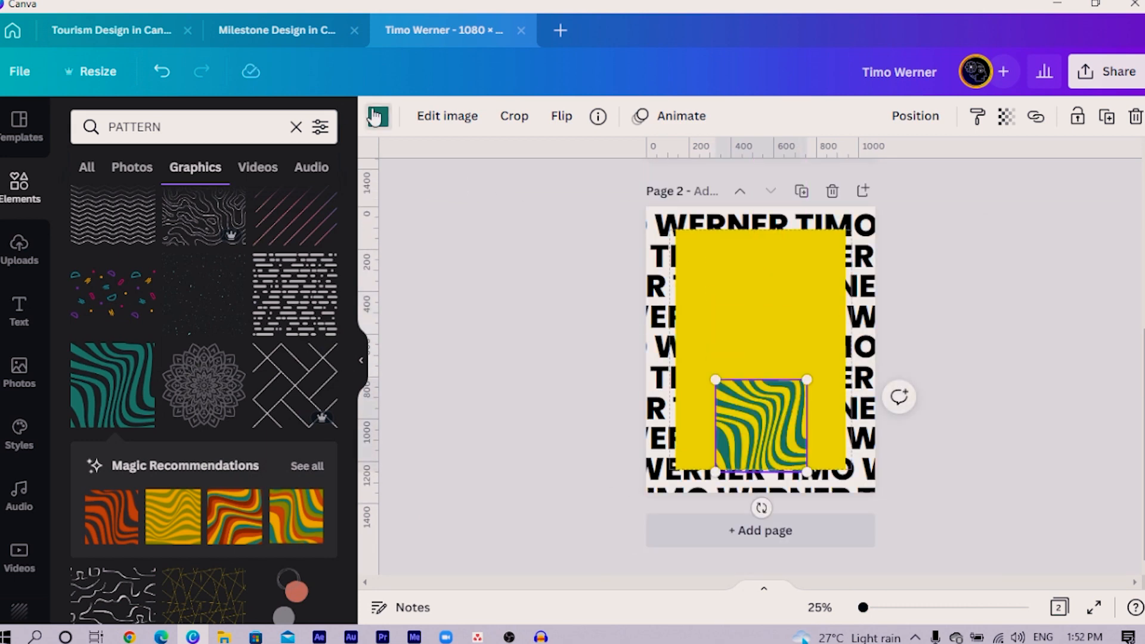
Change the wavy pattern's colour and search PATTERN graphics again
left_click(378, 116)
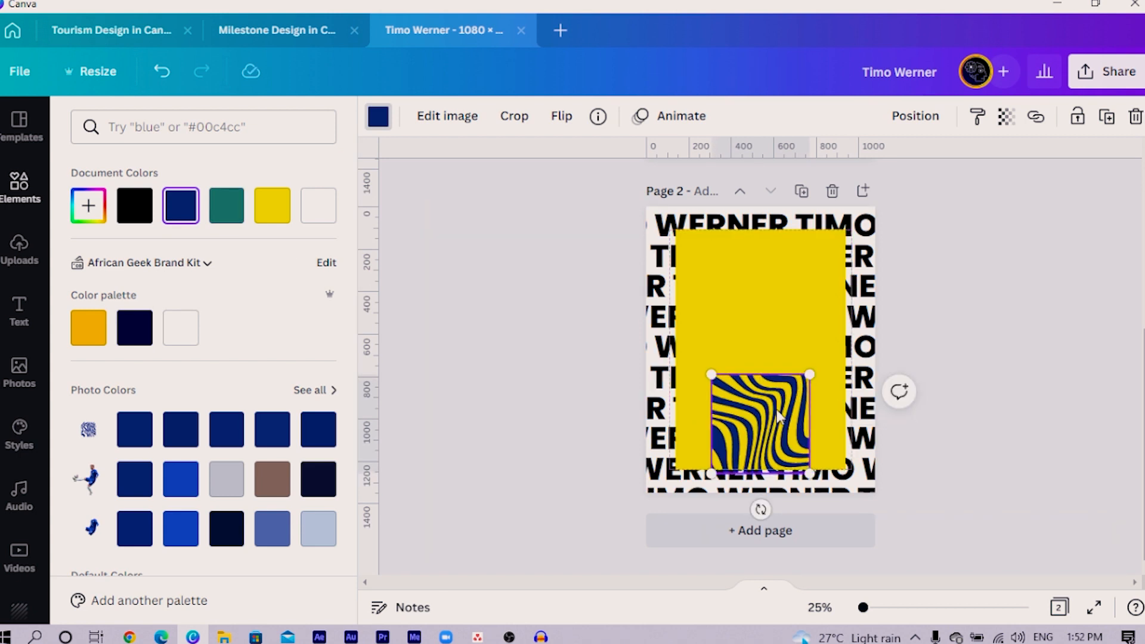
type("PATTERN")
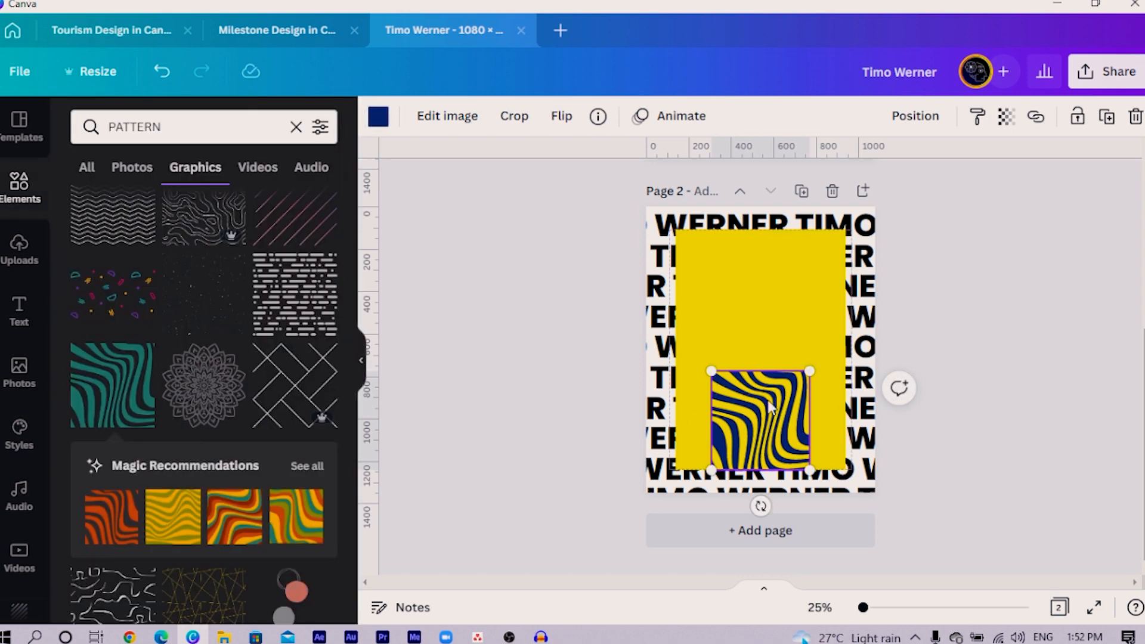
scroll("up", 3)
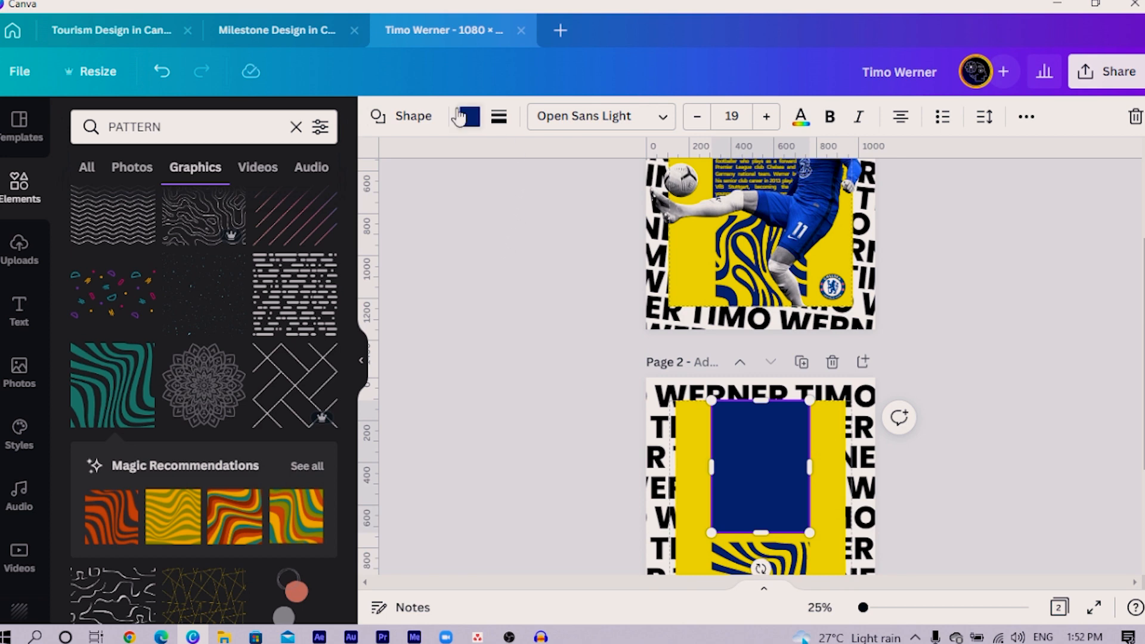
mouse_move(523, 352)
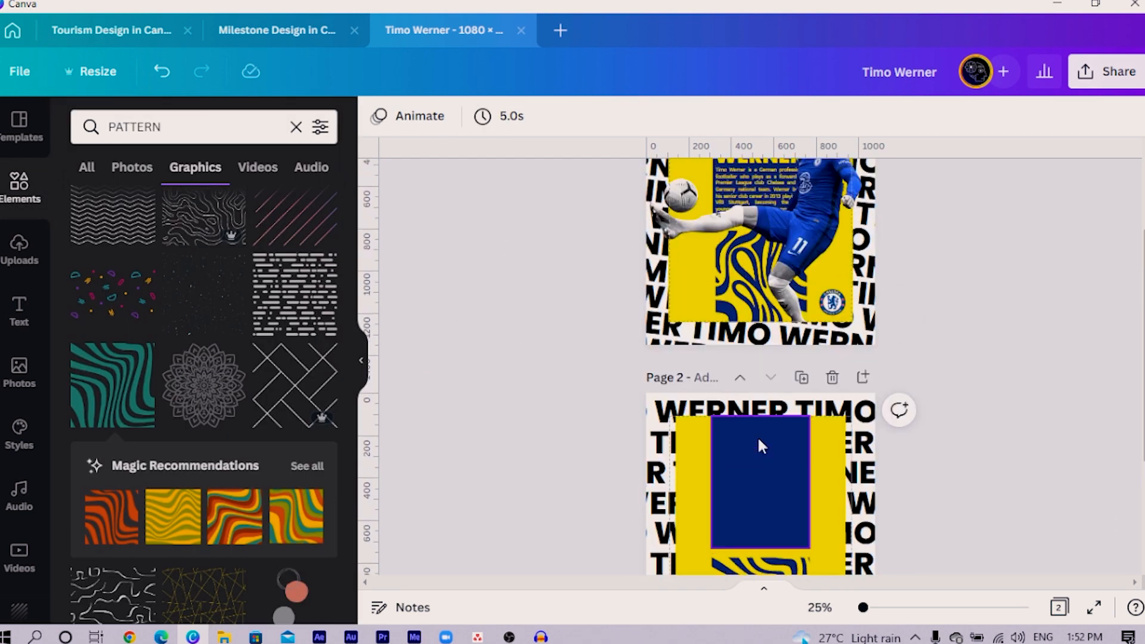
Copy the TIMO 11 and WERNER titles from page 1 onto page 2
scroll("up", 3)
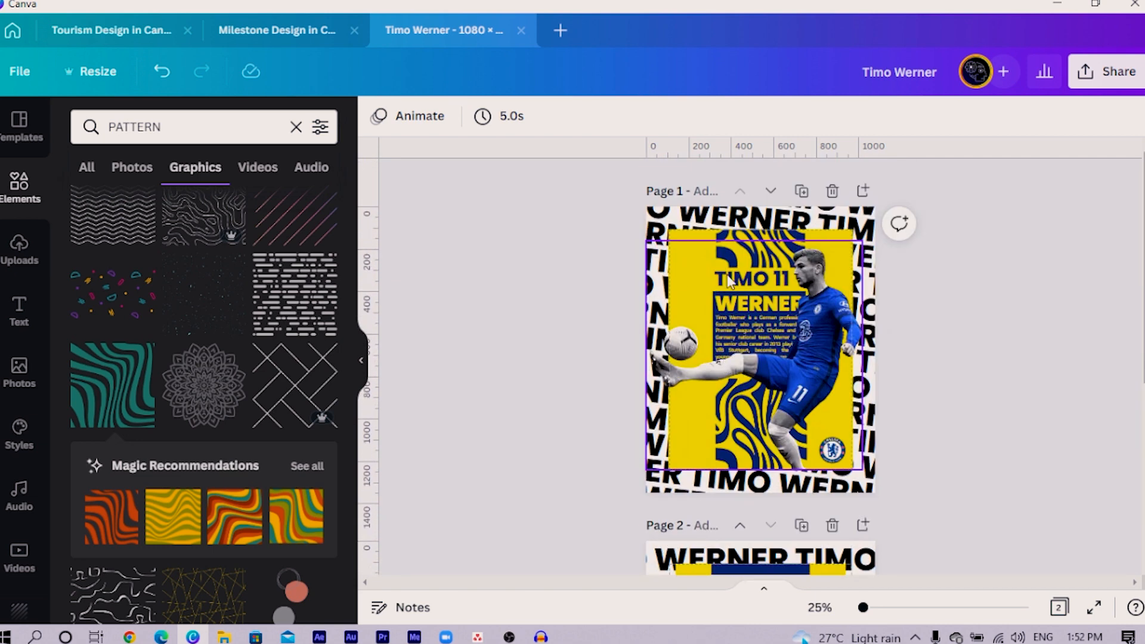
left_click(751, 284)
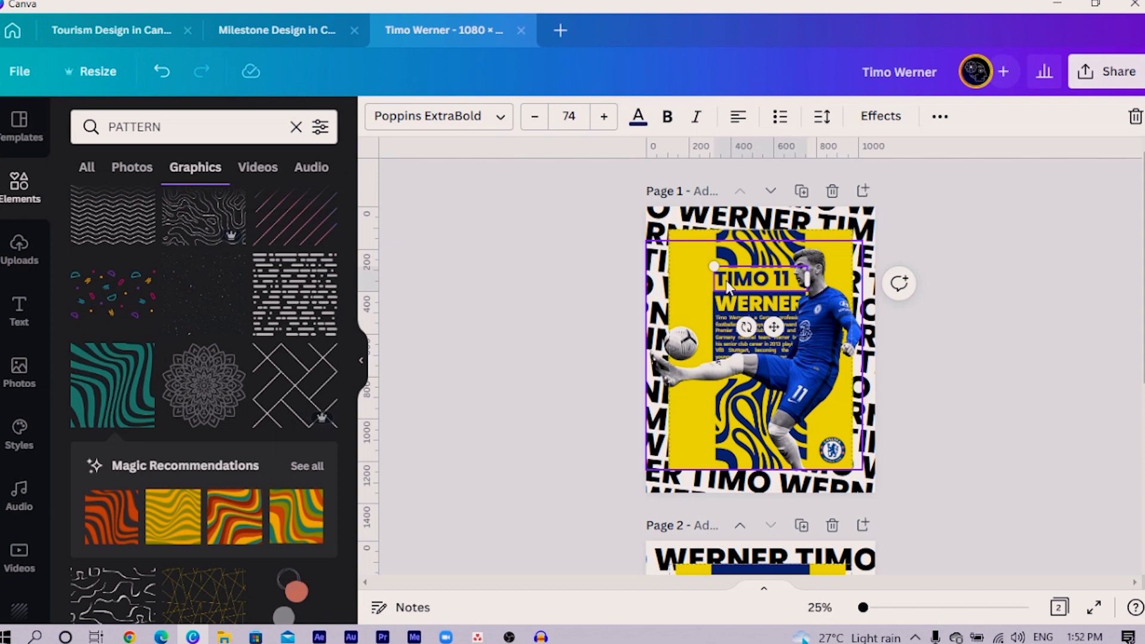
scroll("down", 3)
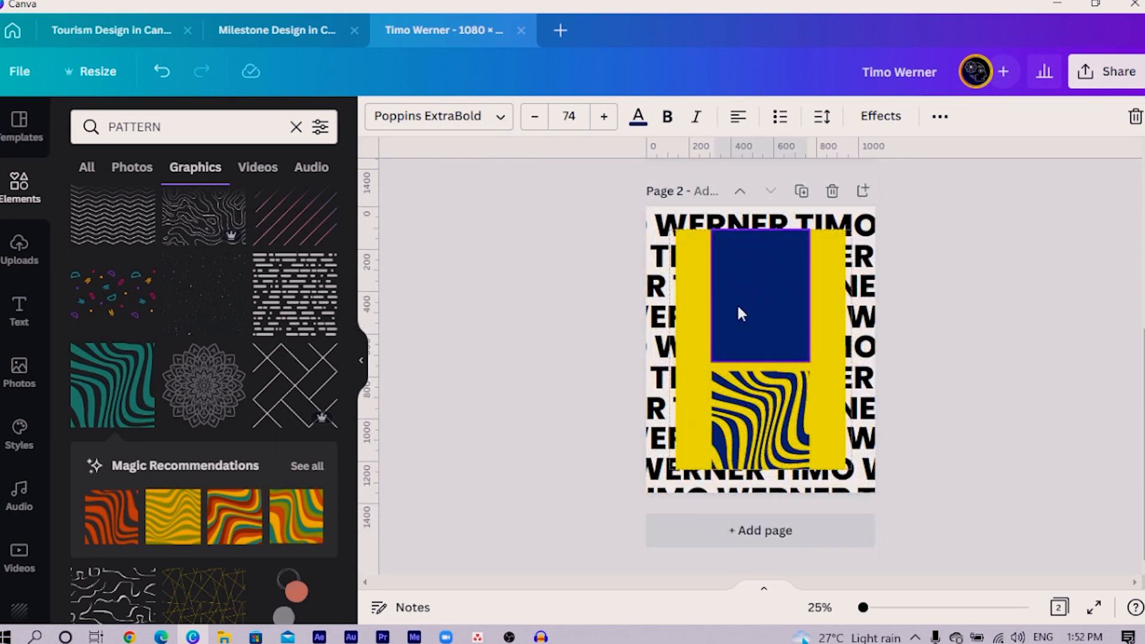
left_click(759, 300)
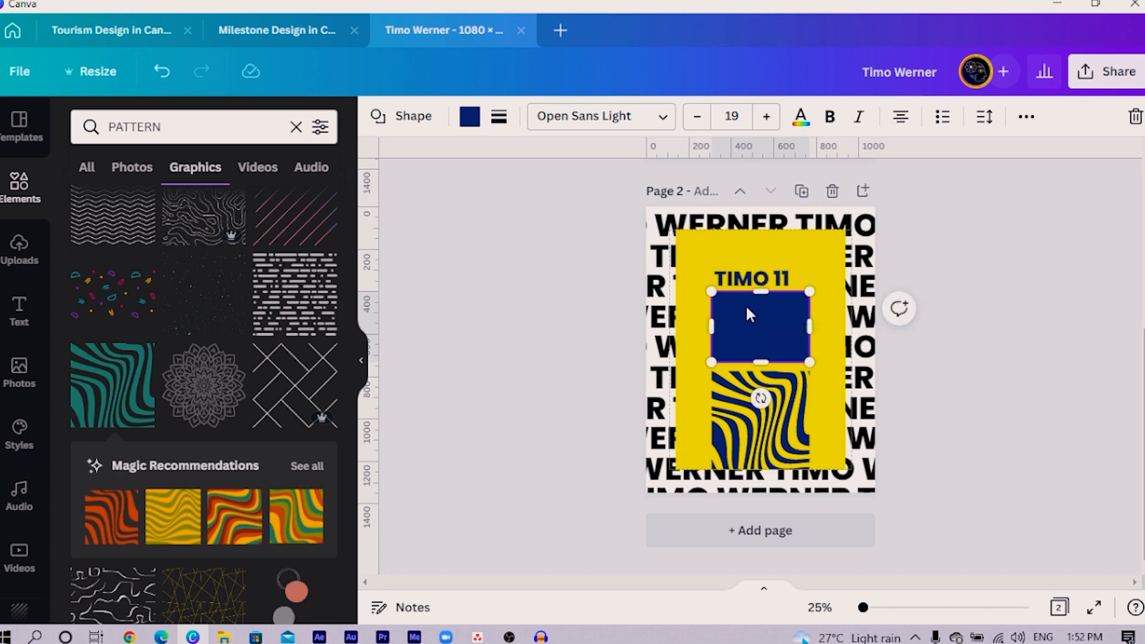
scroll("up", 3)
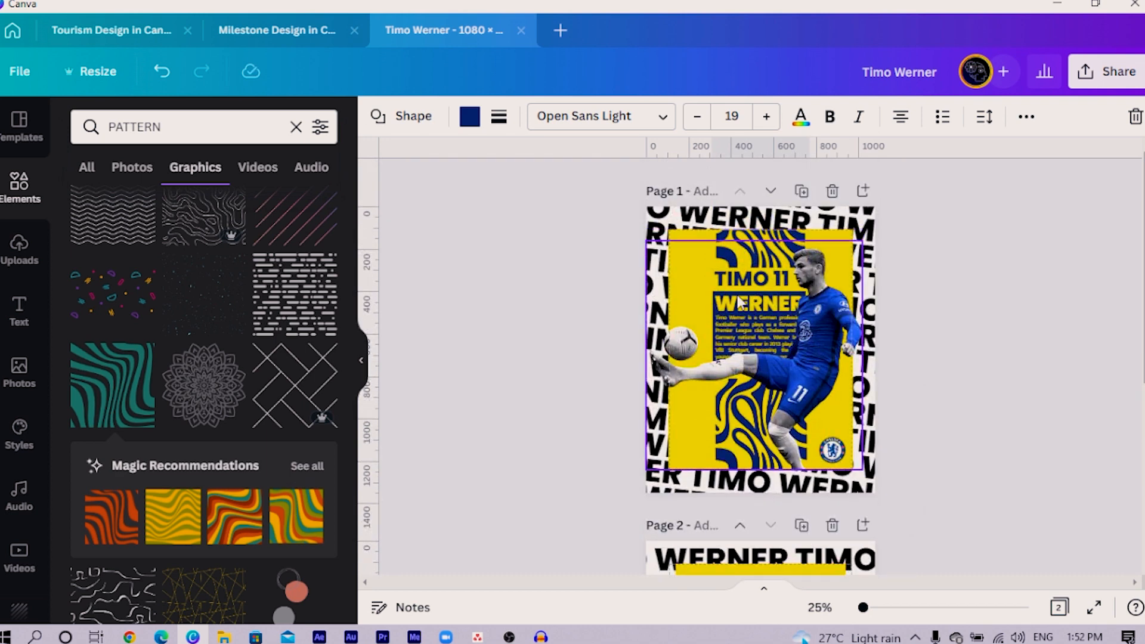
left_click(738, 302)
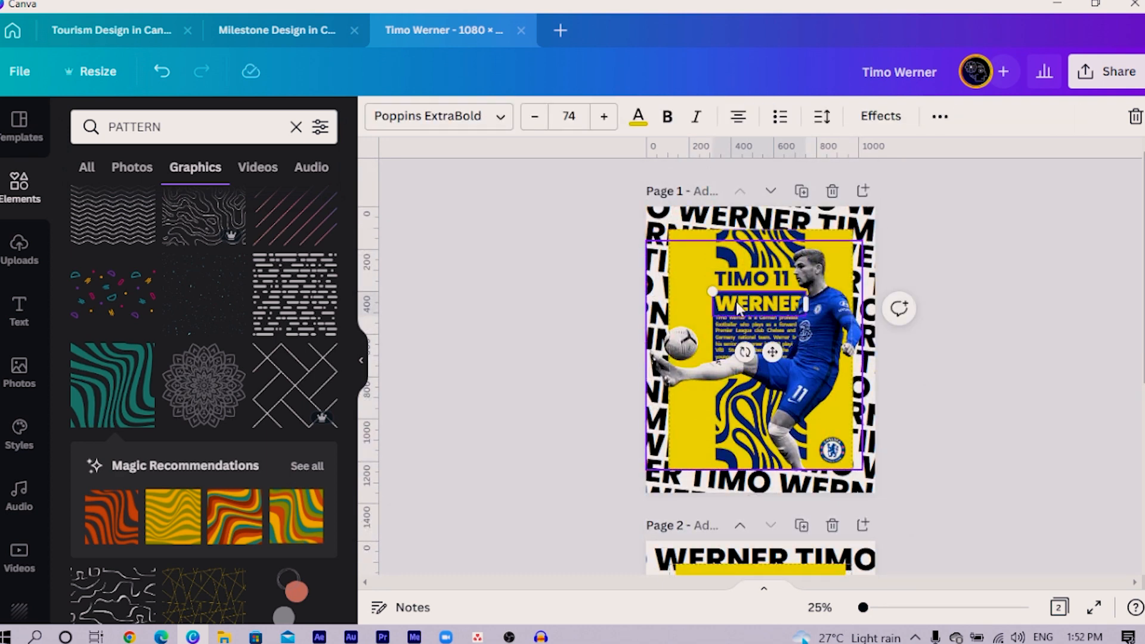
scroll("down", 3)
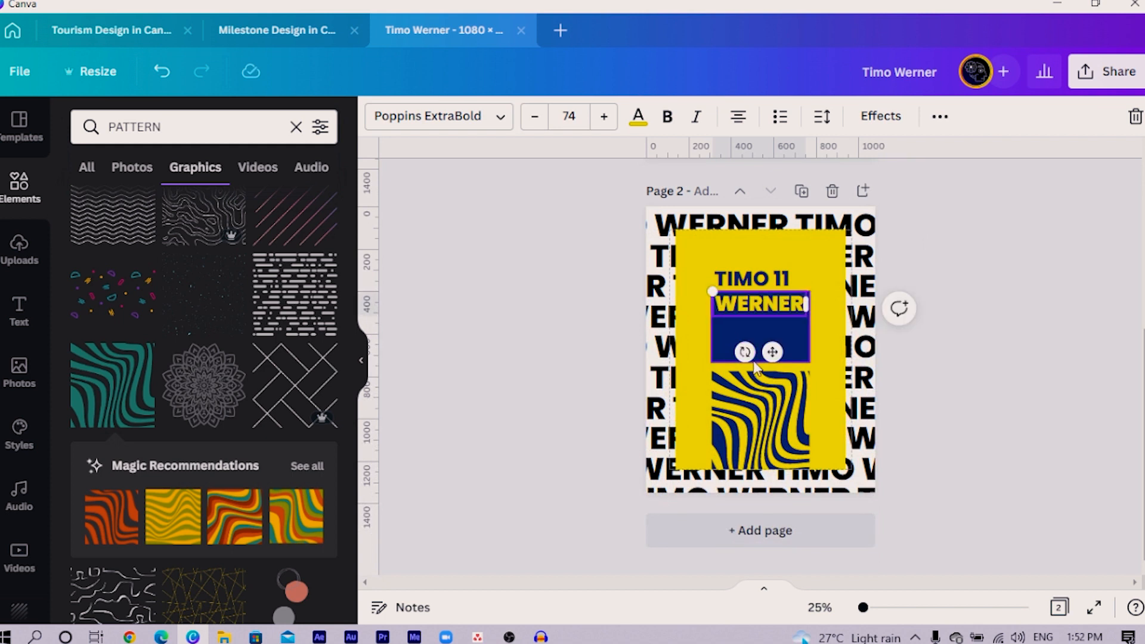
left_click(759, 424)
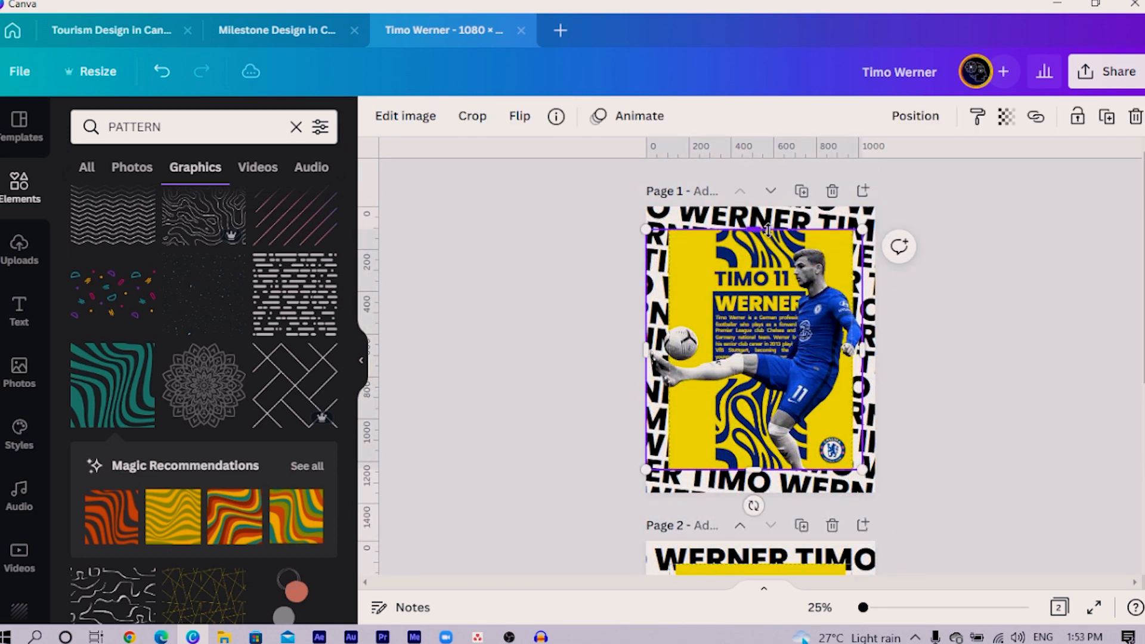
Place a second wavy pattern strip at the top of page 2's yellow panel
scroll("down", 3)
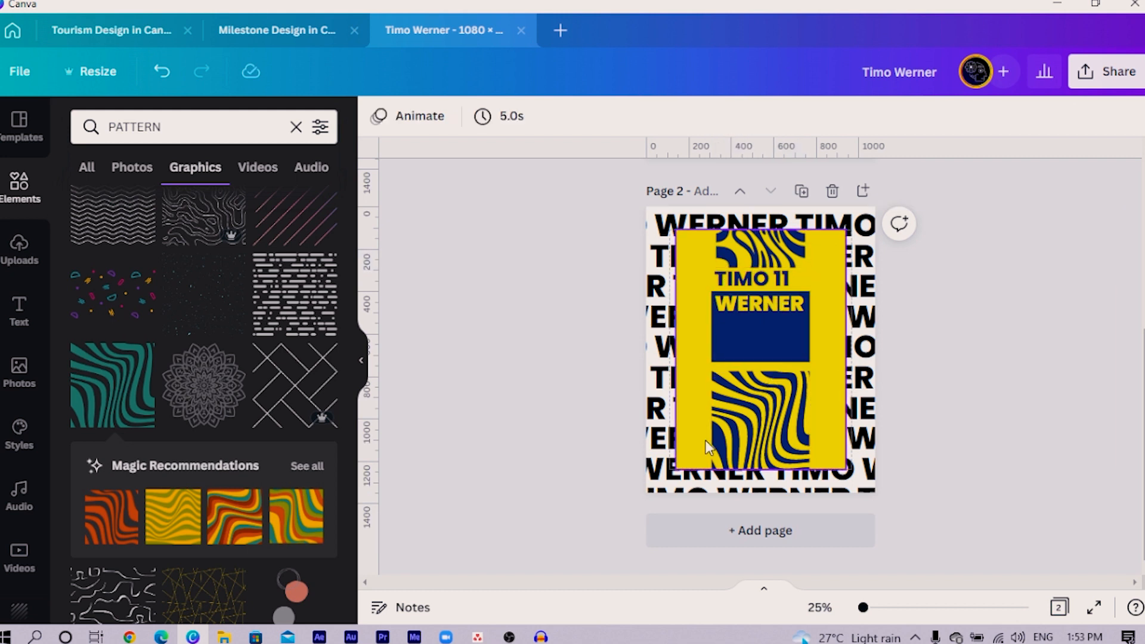
left_click(753, 423)
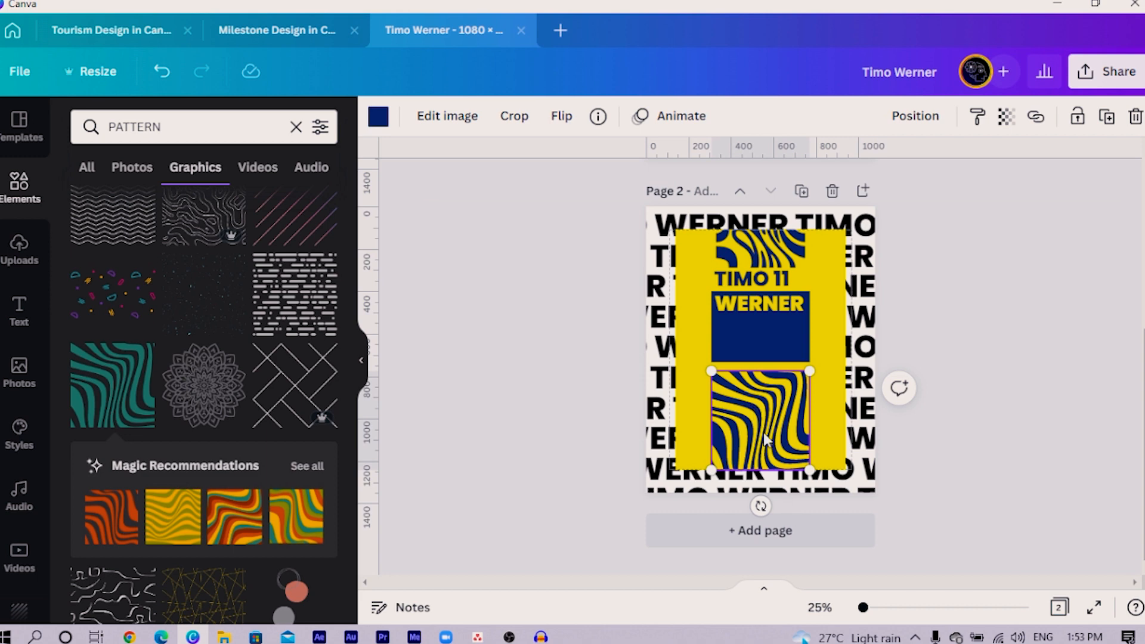
left_click(760, 530)
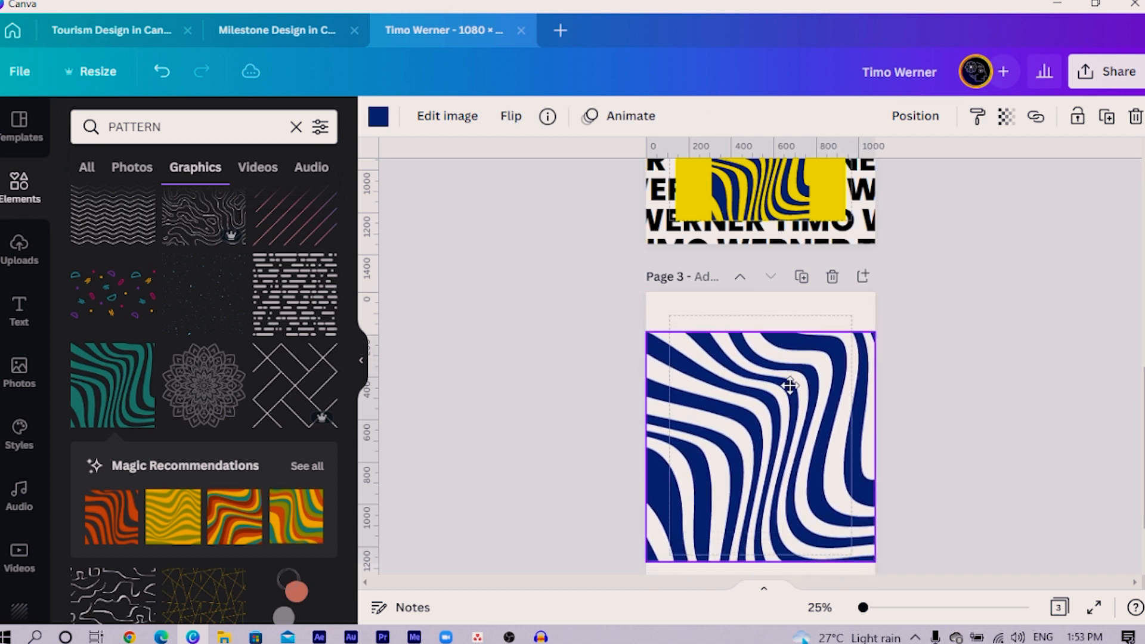
left_click(1105, 72)
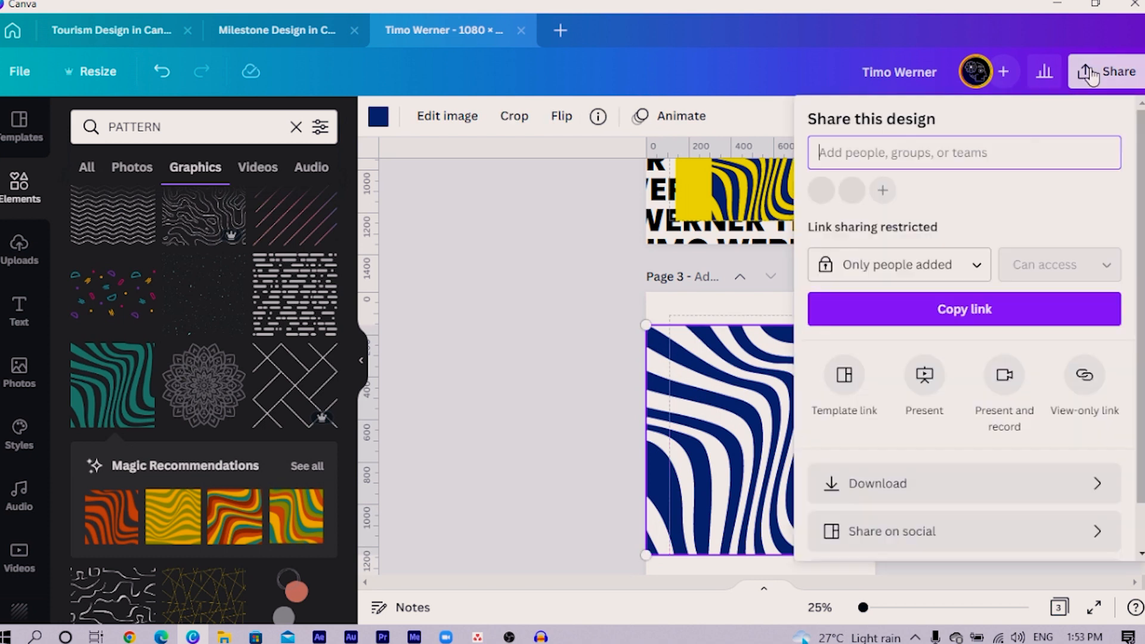
left_click(877, 484)
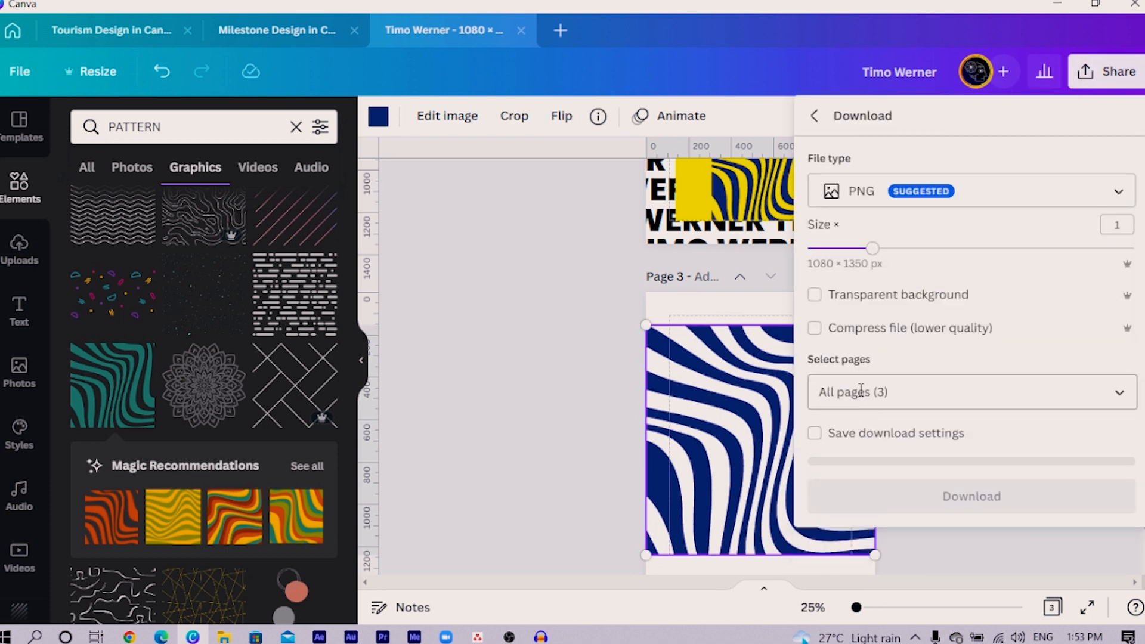
left_click(970, 392)
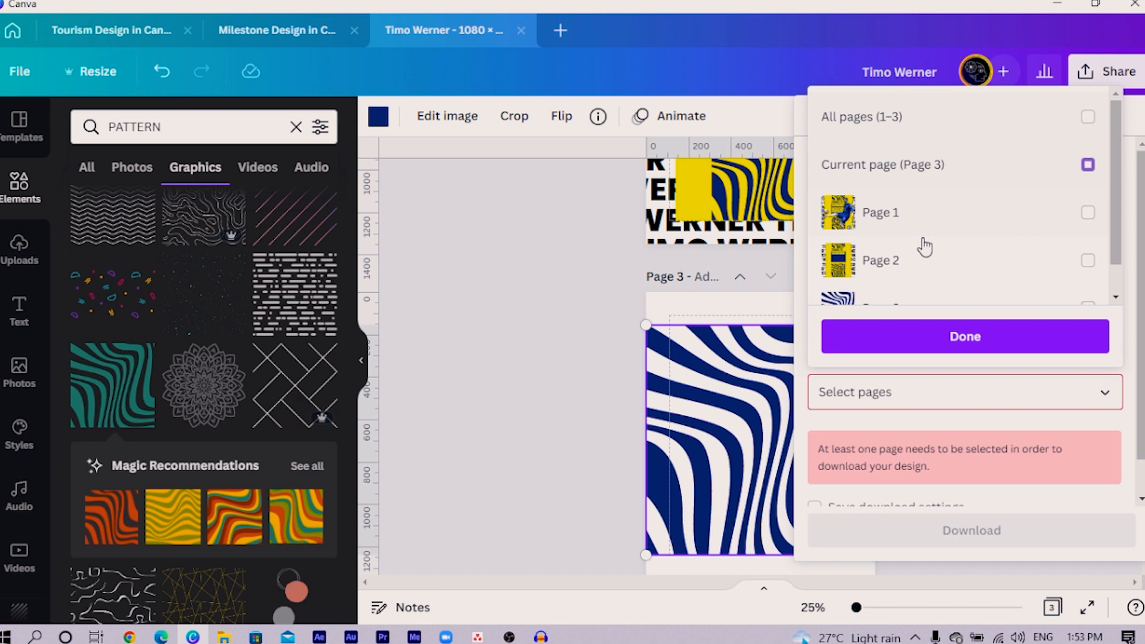
left_click(964, 336)
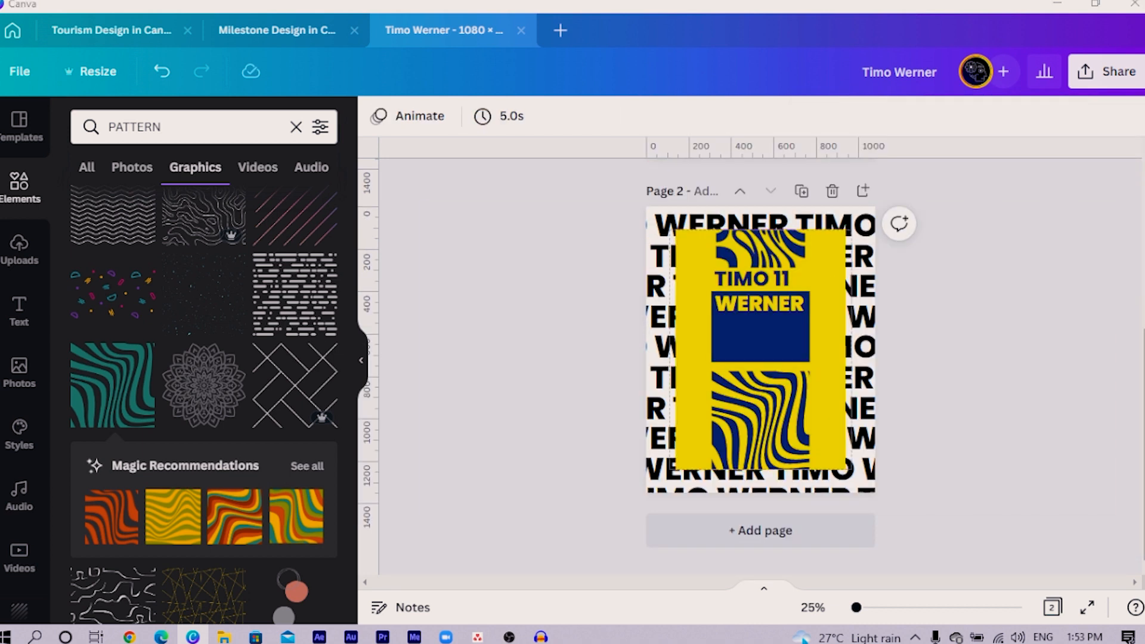
Copy the bio paragraph and Chelsea logo onto page 2 and widen the yellow panel
scroll("up", 3)
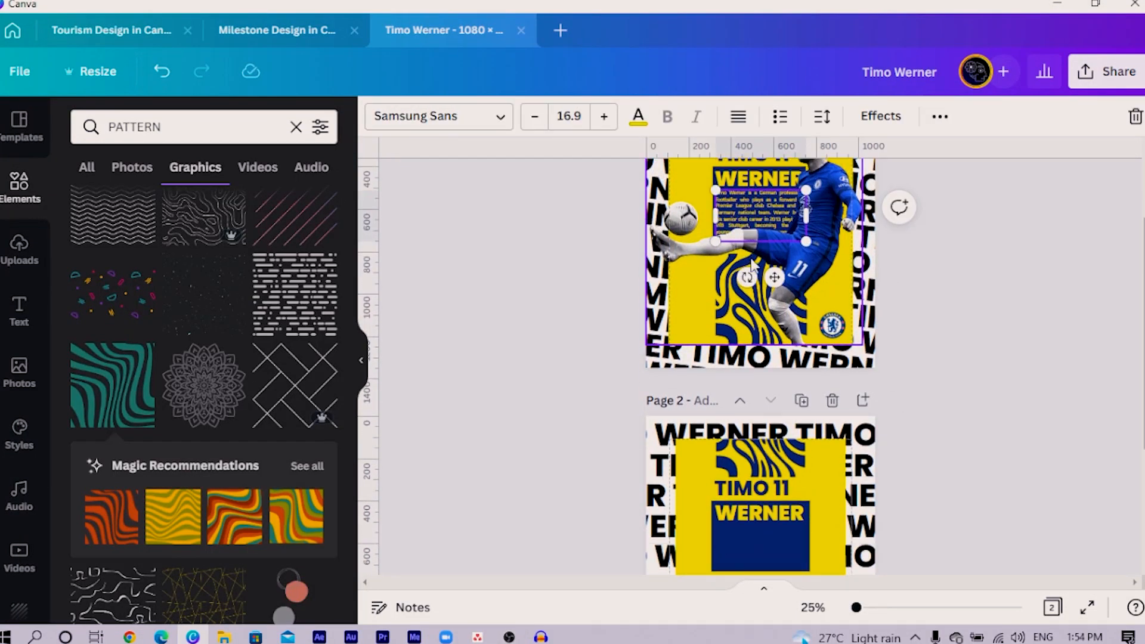
scroll("down", 3)
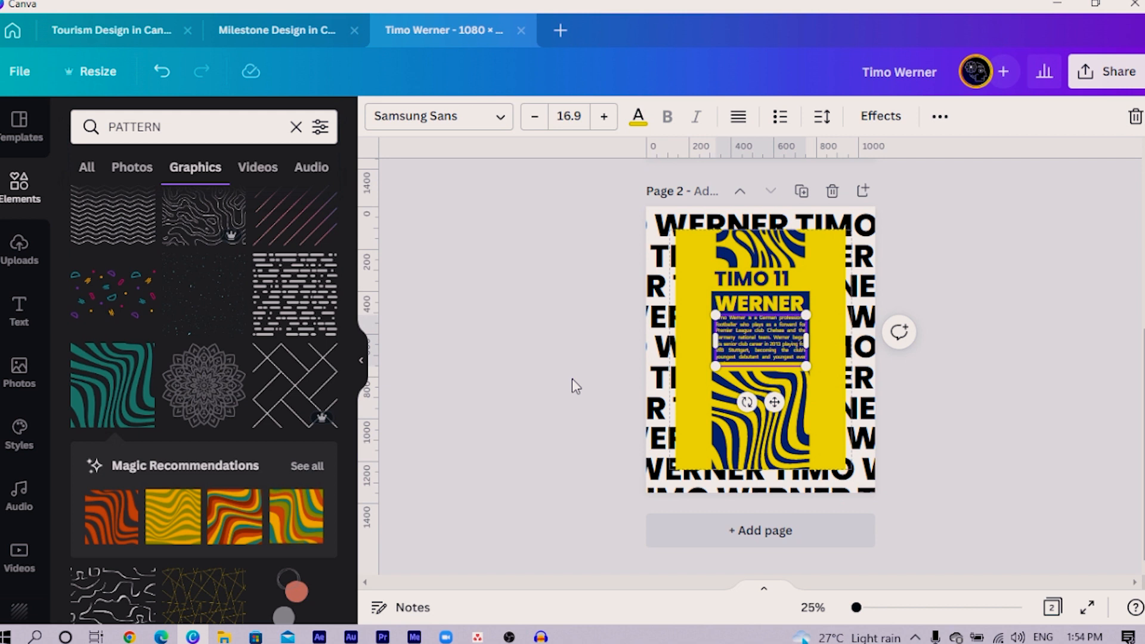
left_click(758, 336)
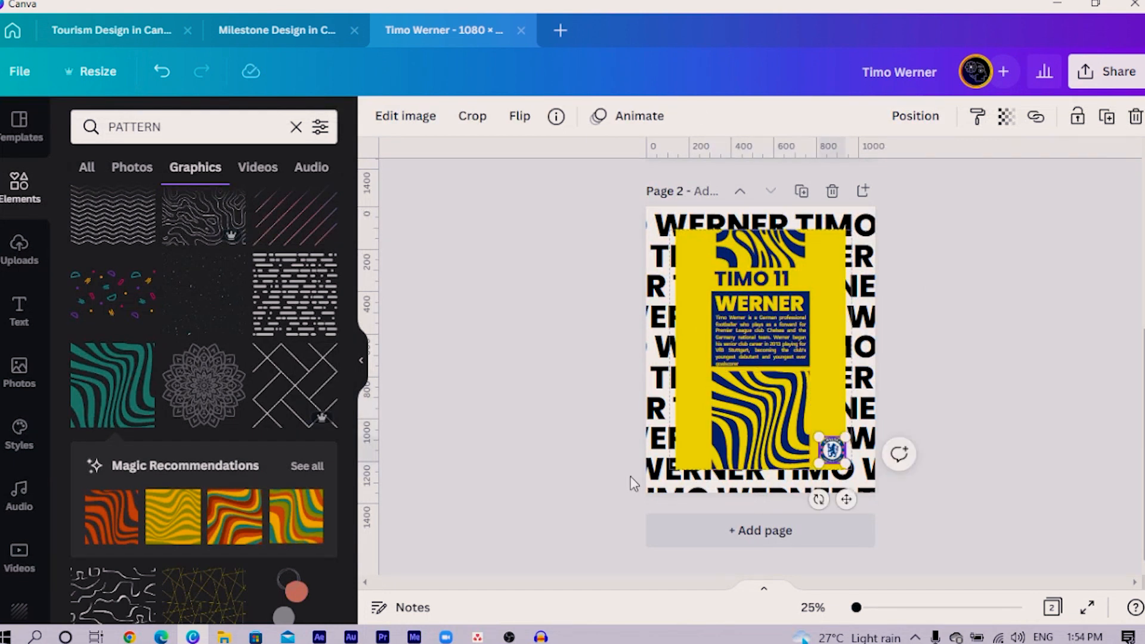
left_click(758, 344)
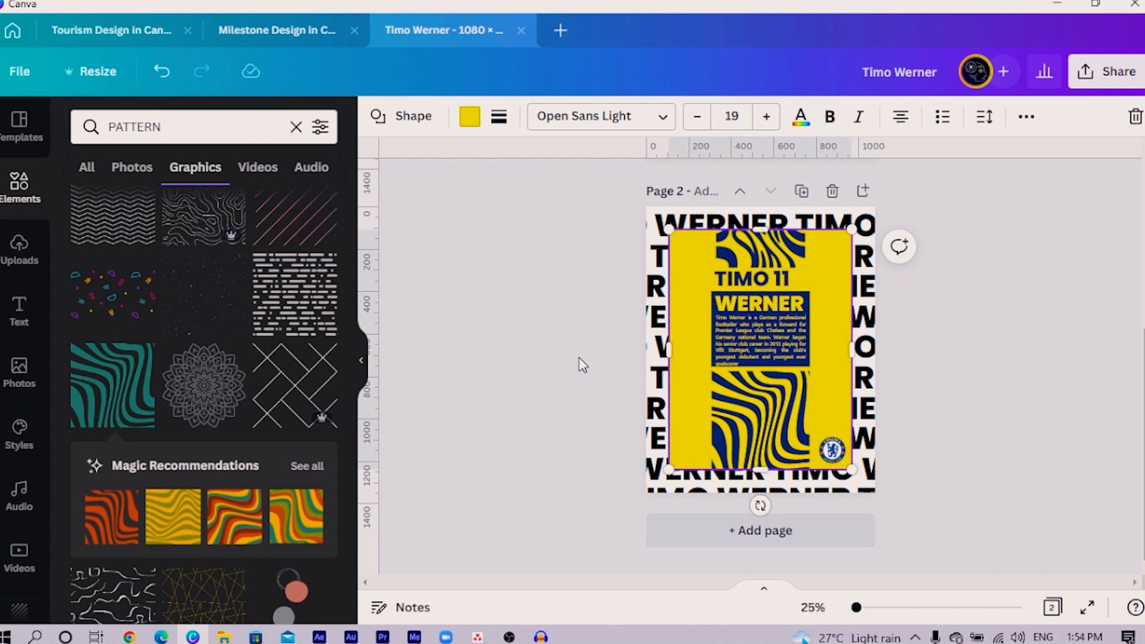
mouse_move(572, 365)
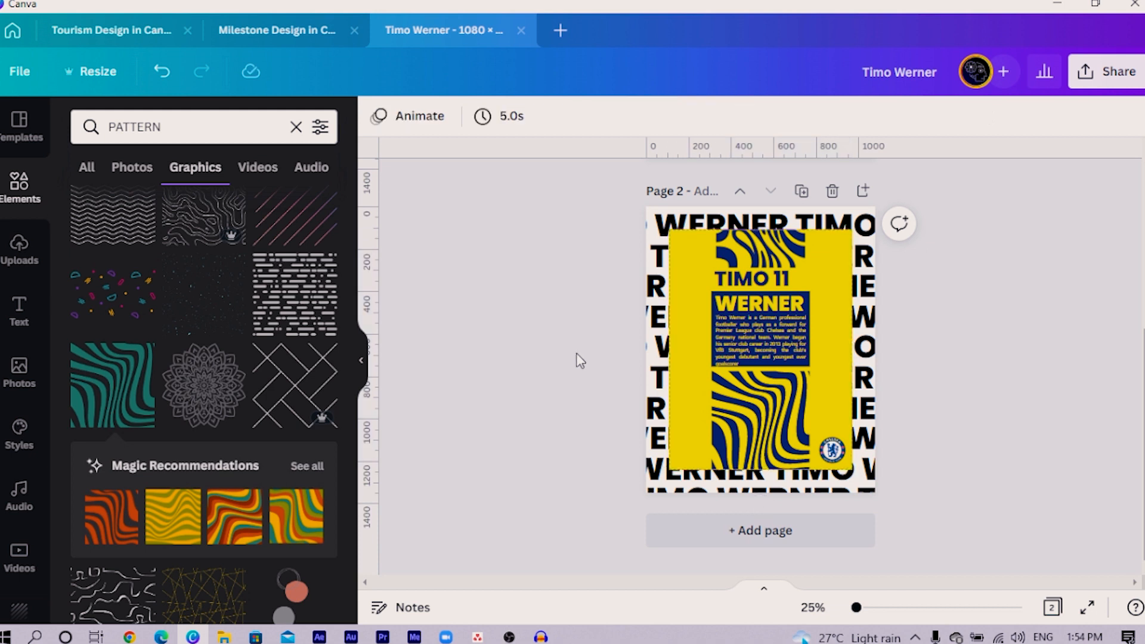
left_click(760, 335)
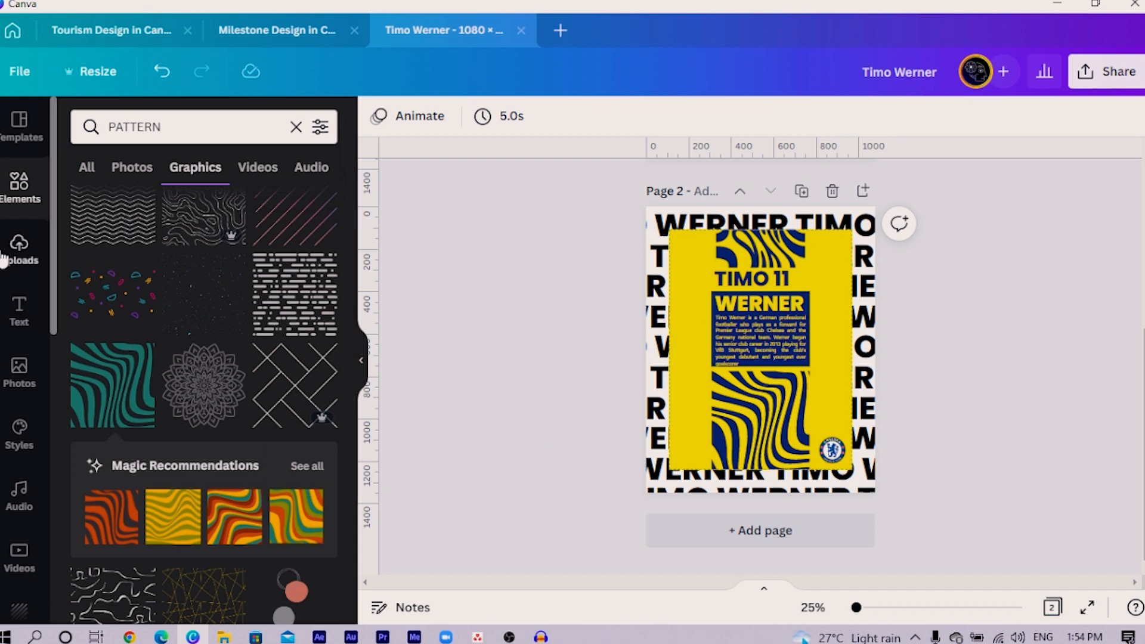
Add the uploaded photo of the player kicking the ball to page 2
left_click(21, 248)
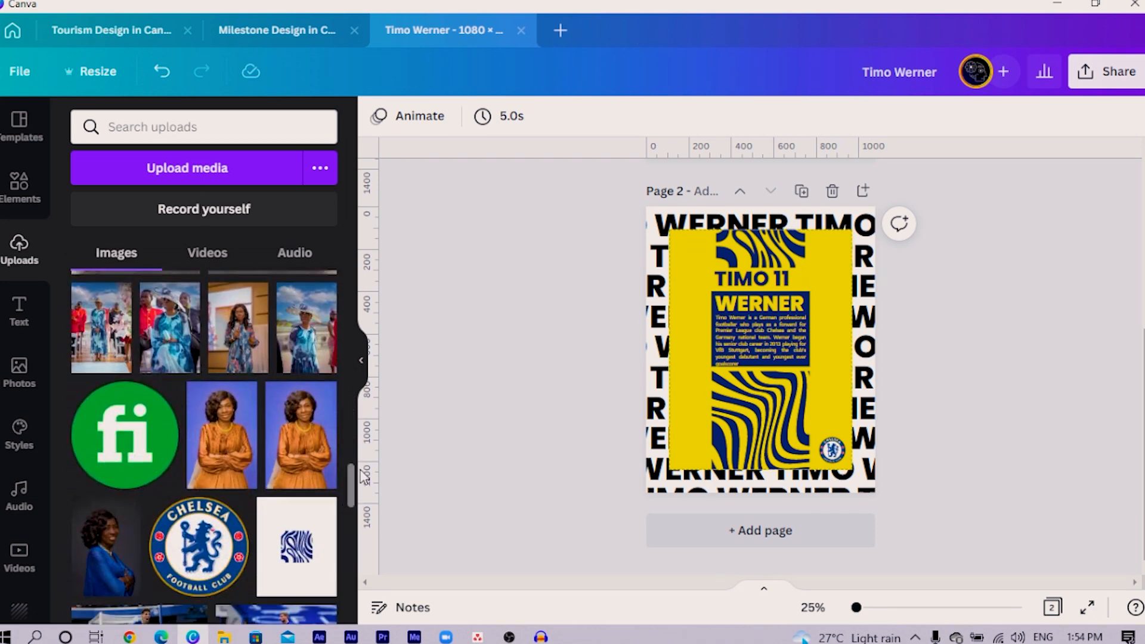
scroll("down", 3)
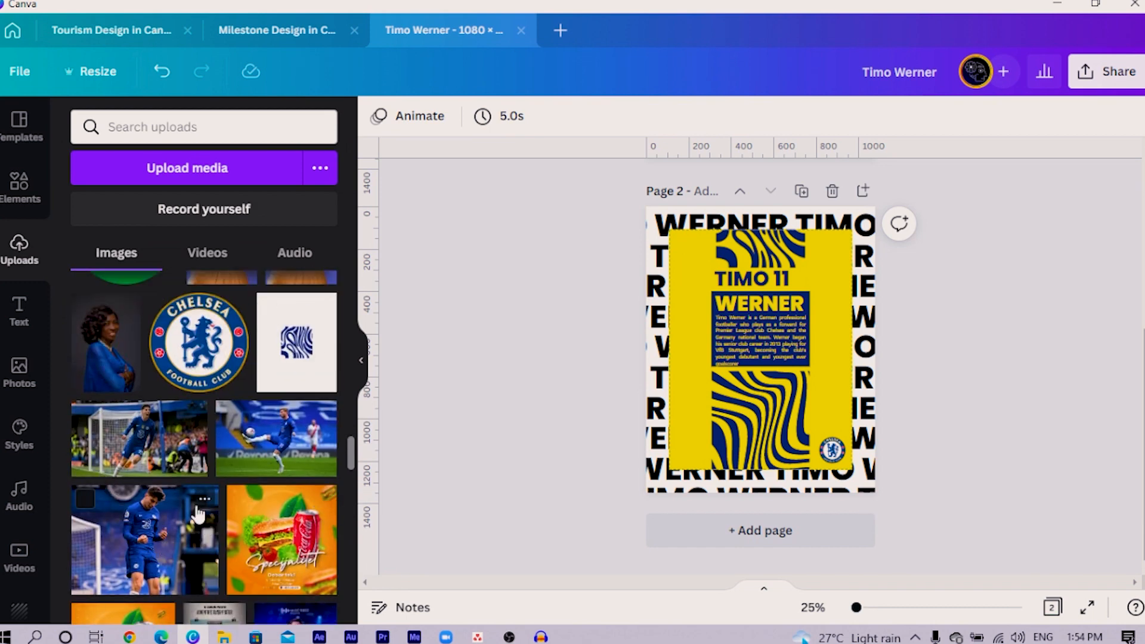
mouse_move(223, 468)
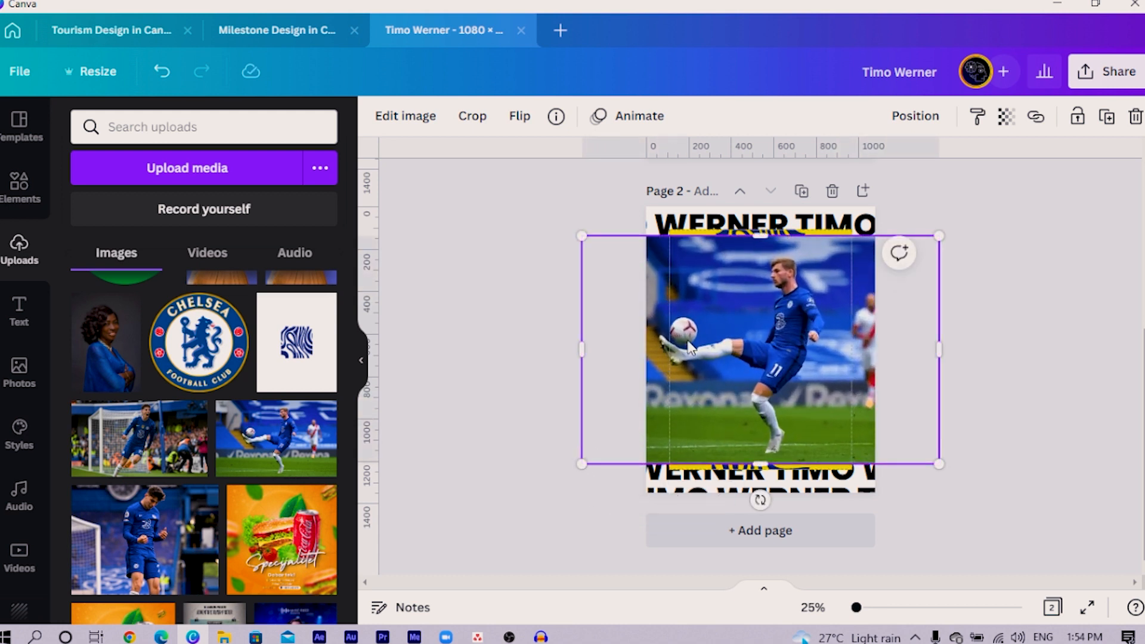
mouse_move(488, 176)
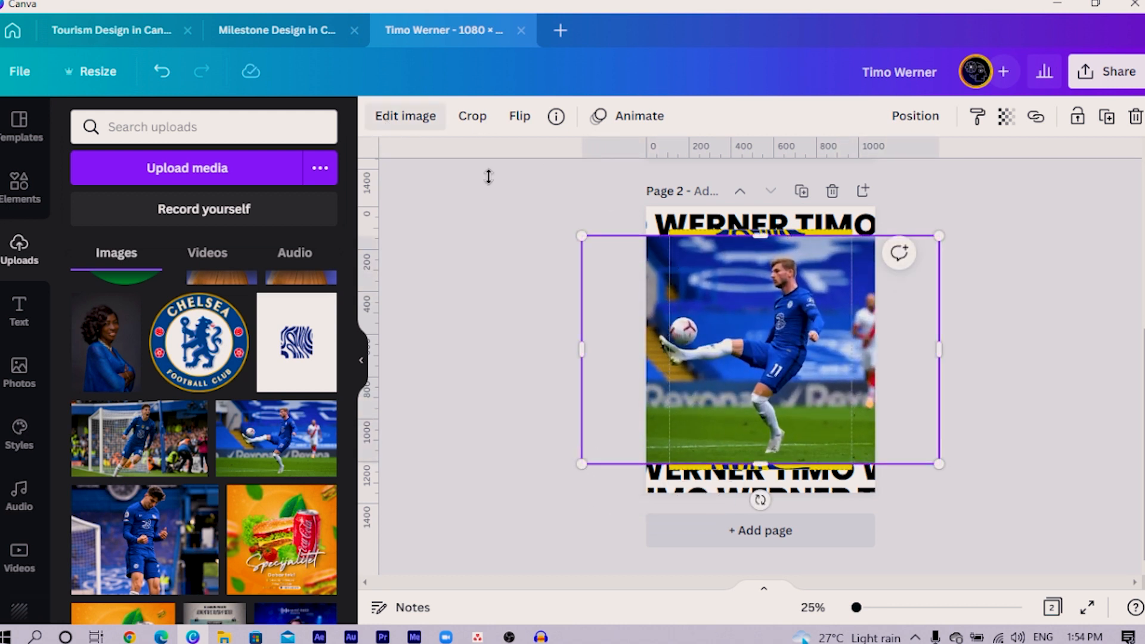
Remove the player photo's background with BG Remover and enlarge the cut-out over the panel
left_click(405, 116)
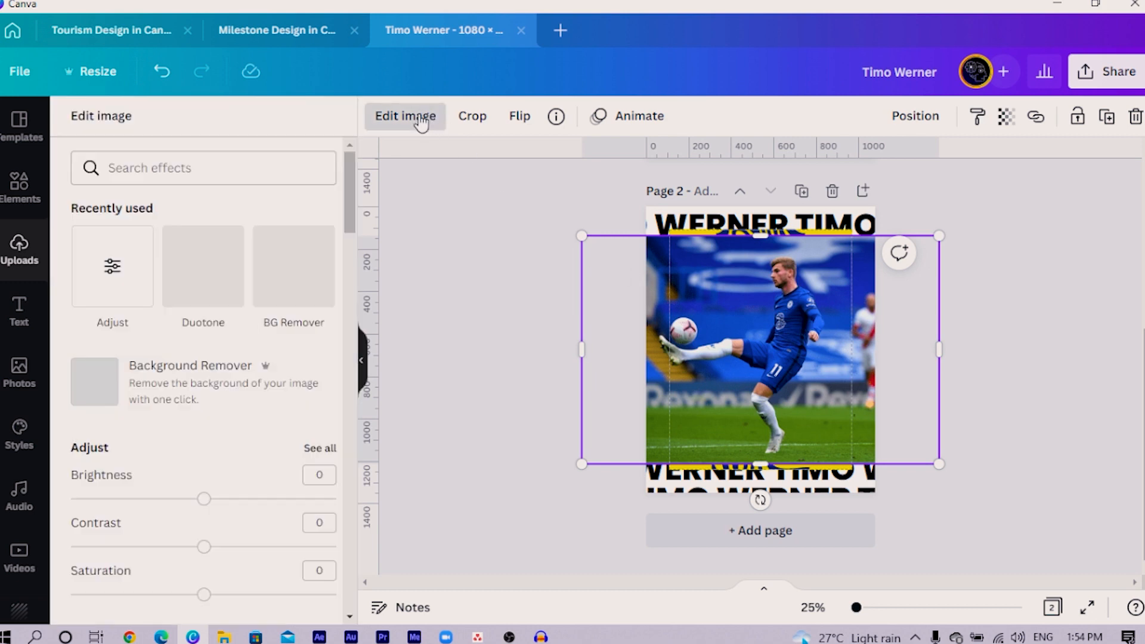
left_click(22, 248)
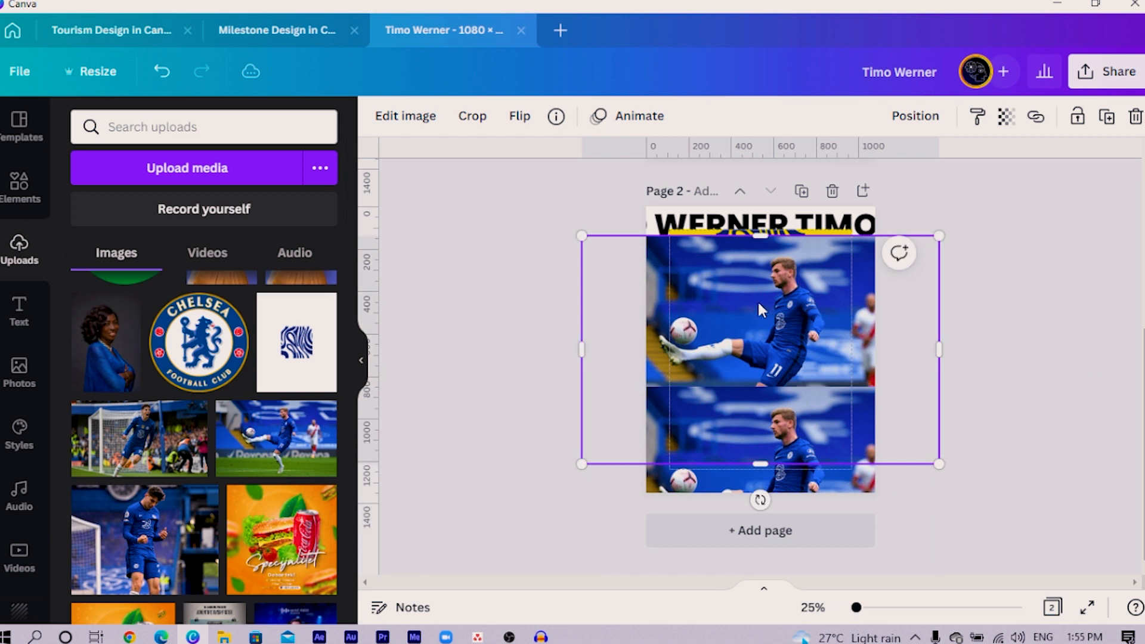
left_click(406, 115)
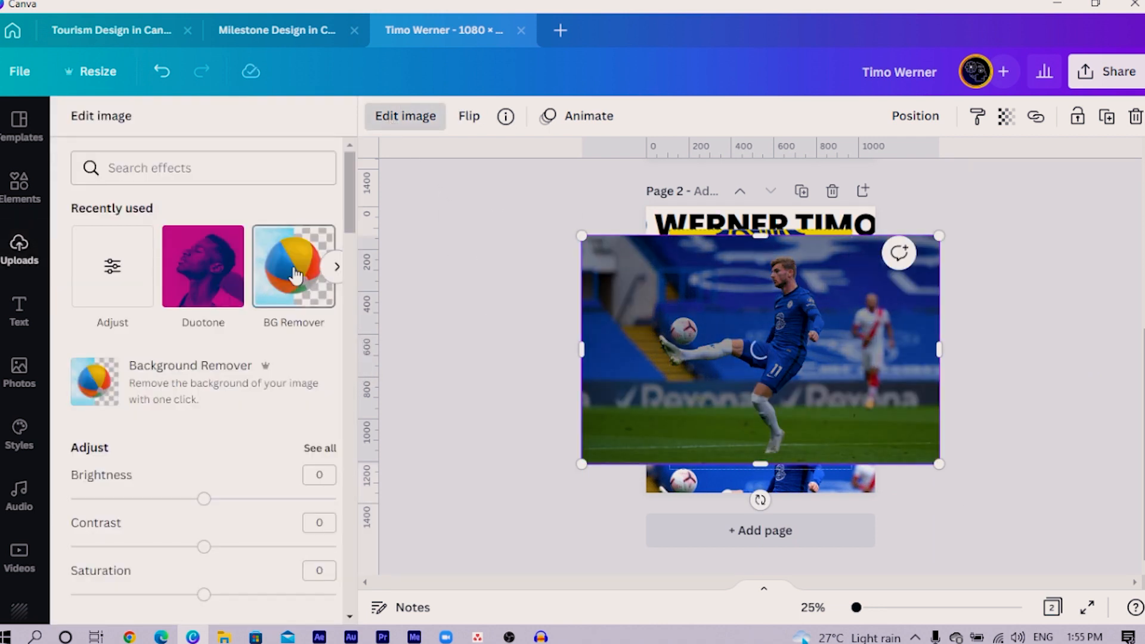
left_click(293, 266)
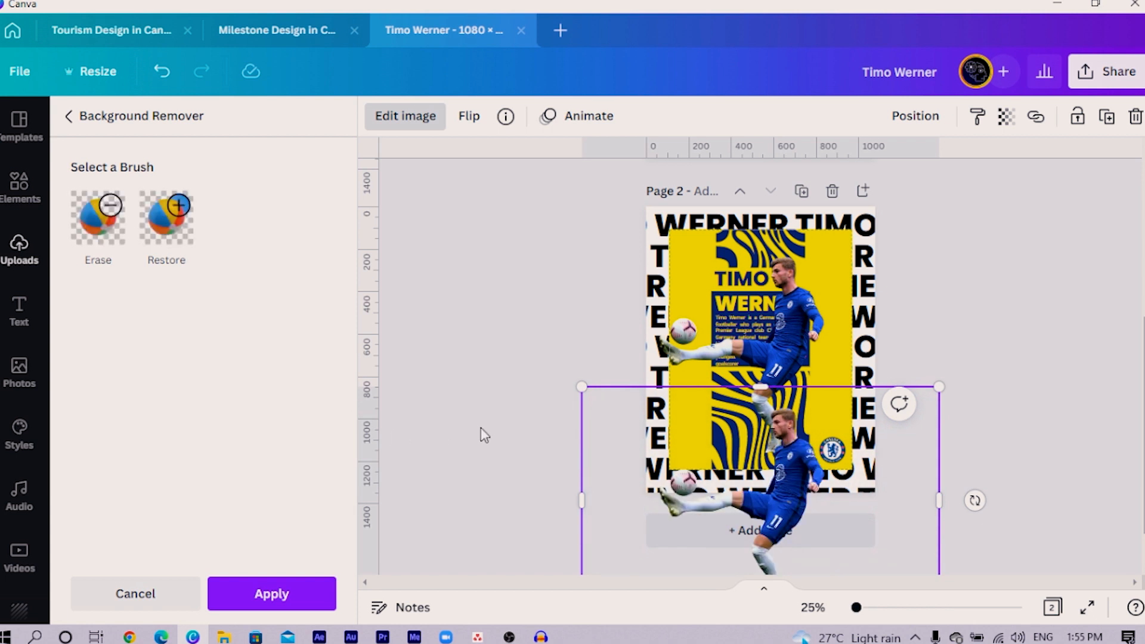
left_click(134, 594)
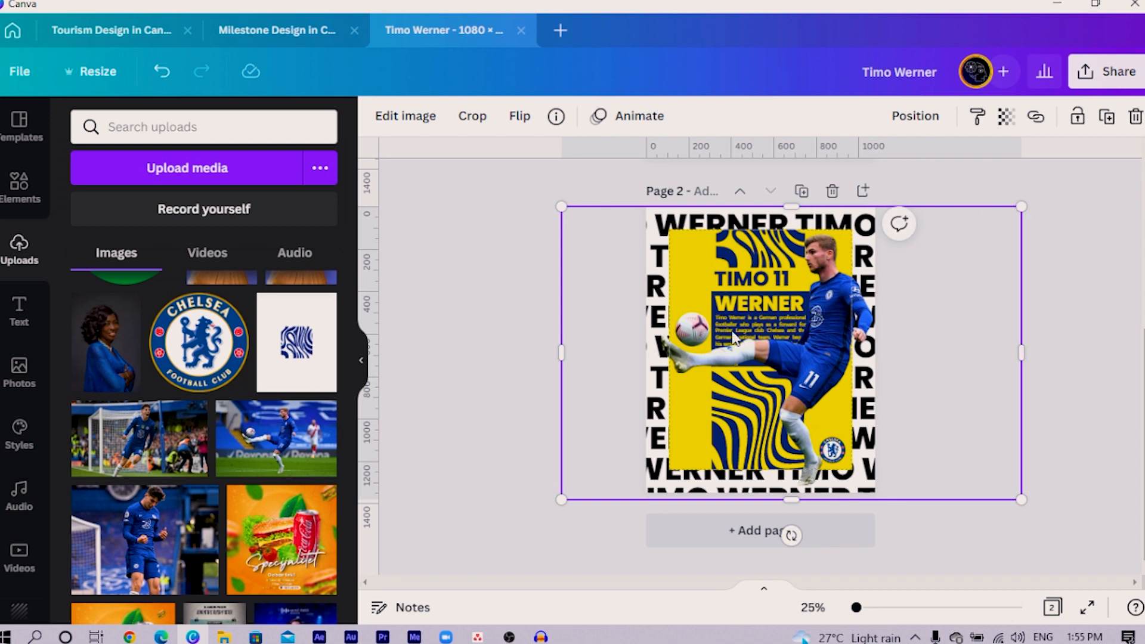
mouse_move(789, 205)
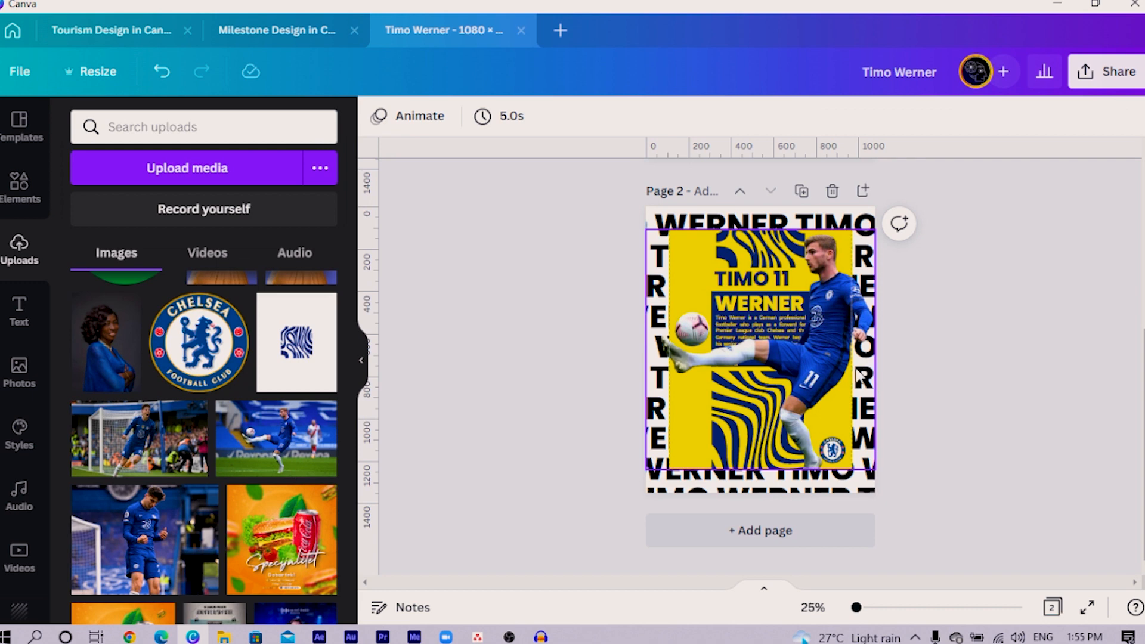
Duplicate the cut-out player and apply the black-and-white Street filter to the copy
left_click(796, 372)
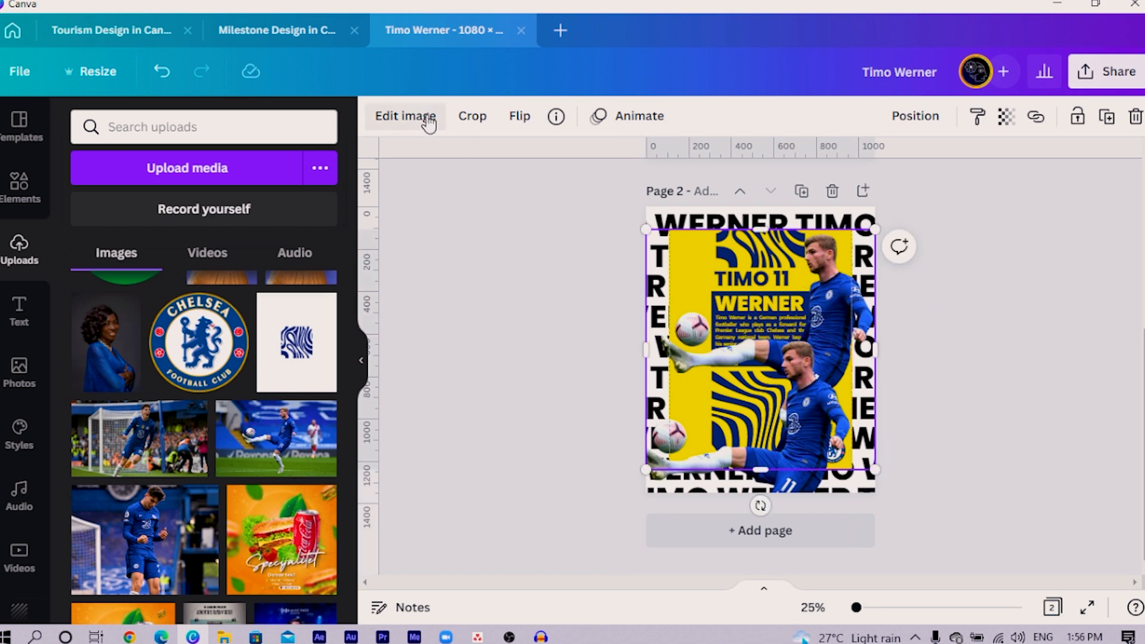
left_click(405, 117)
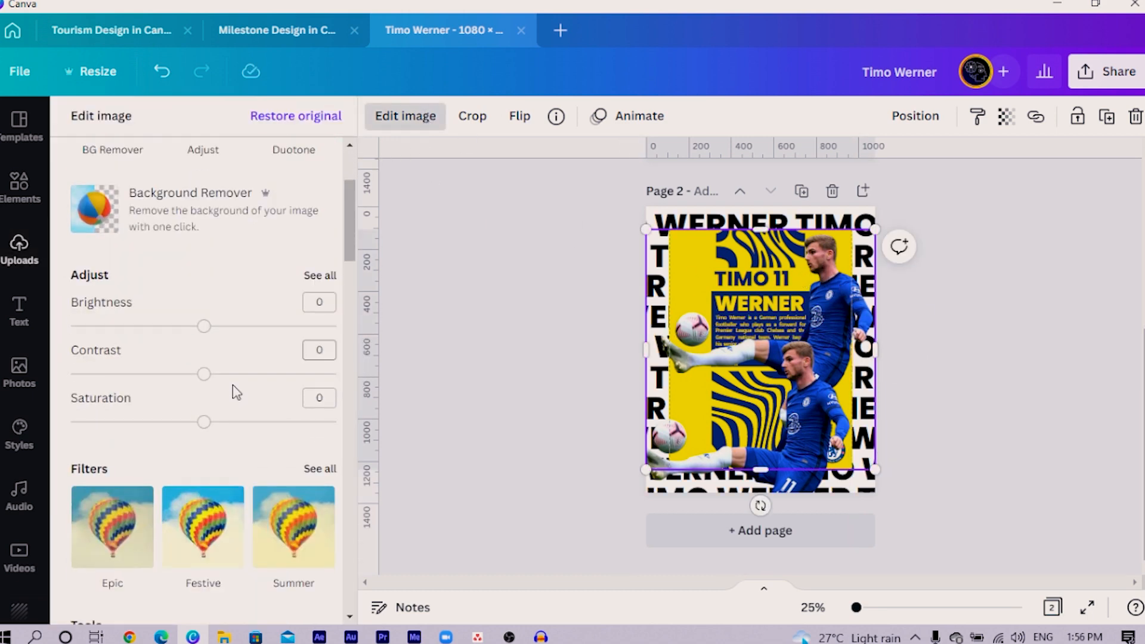
left_click(320, 468)
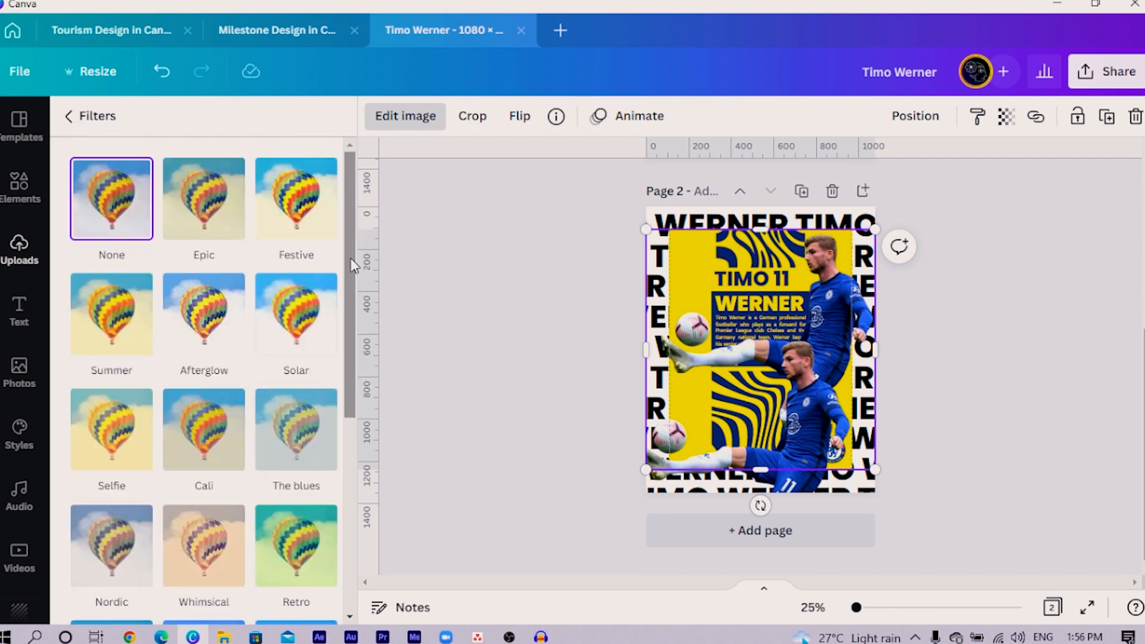
scroll("down", 3)
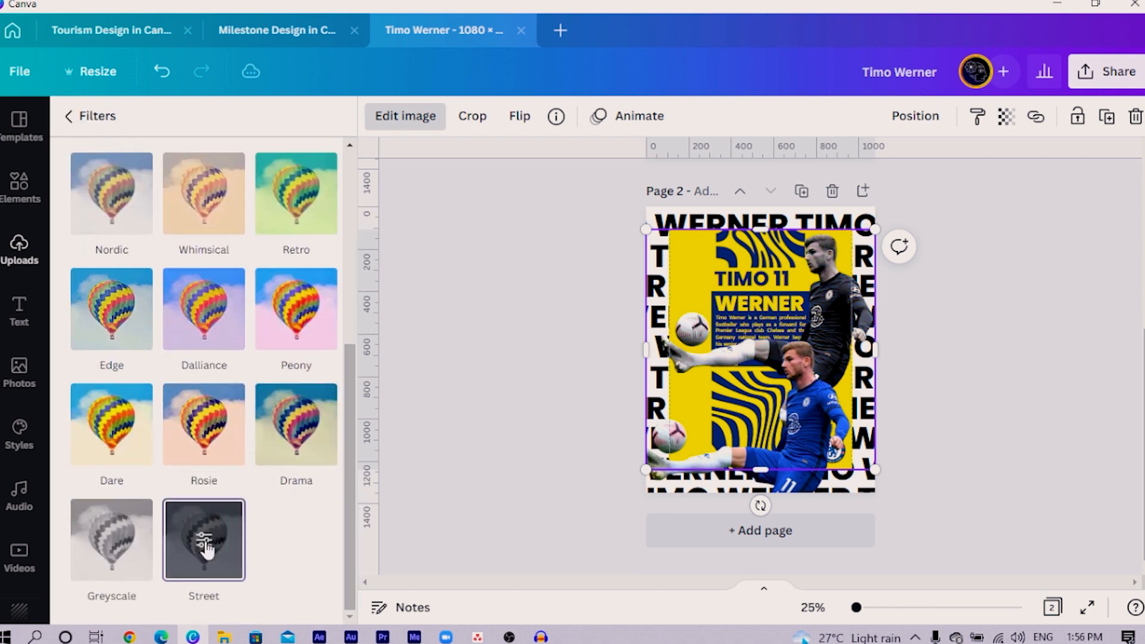
left_click(204, 539)
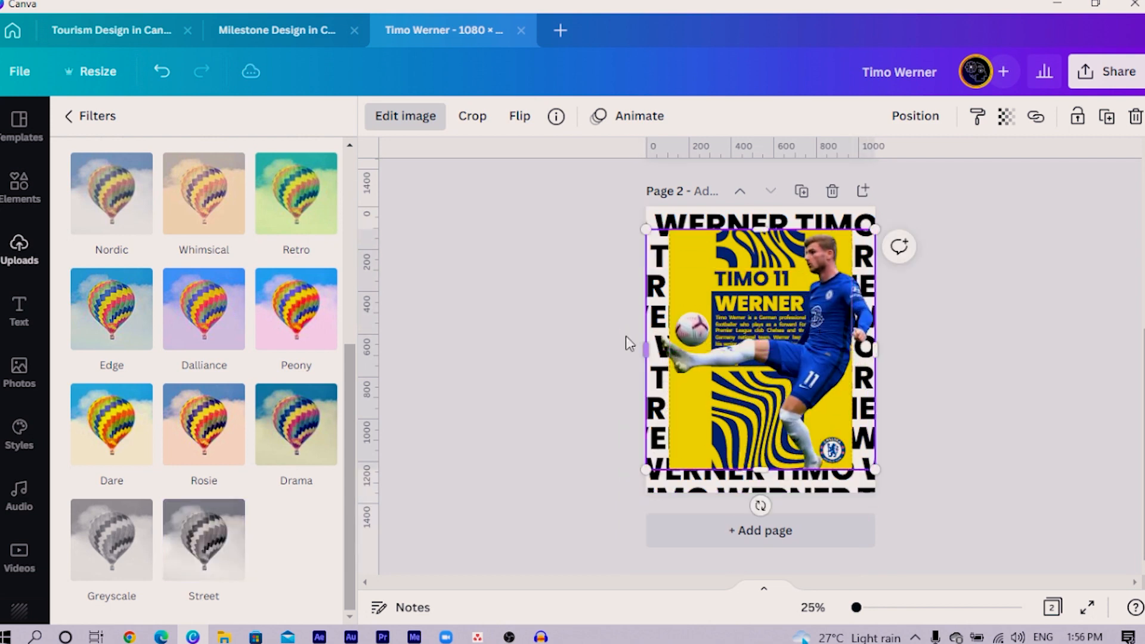
left_click(20, 248)
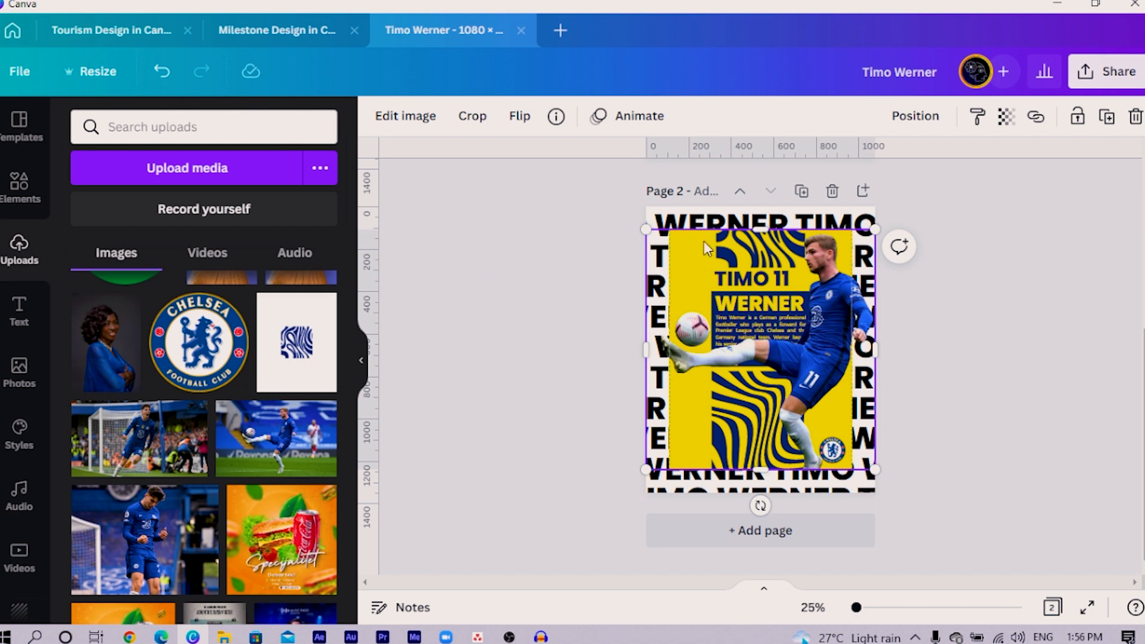
With the background remover's Erase brush, erase the colour player's knee, lower leg, sock and head
left_click(406, 116)
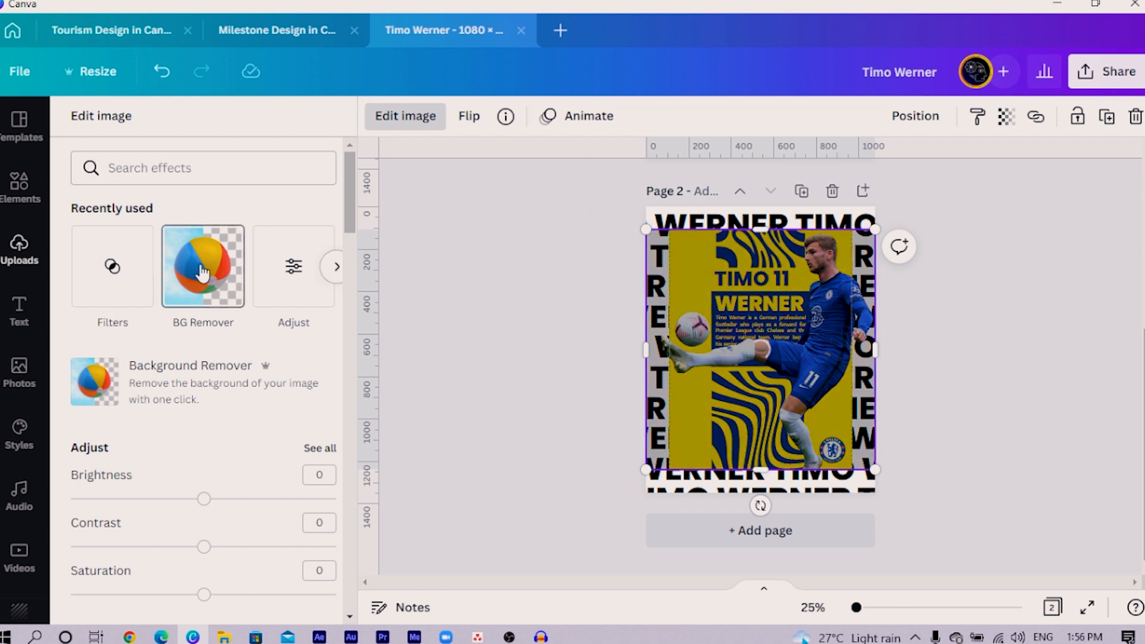
left_click(202, 266)
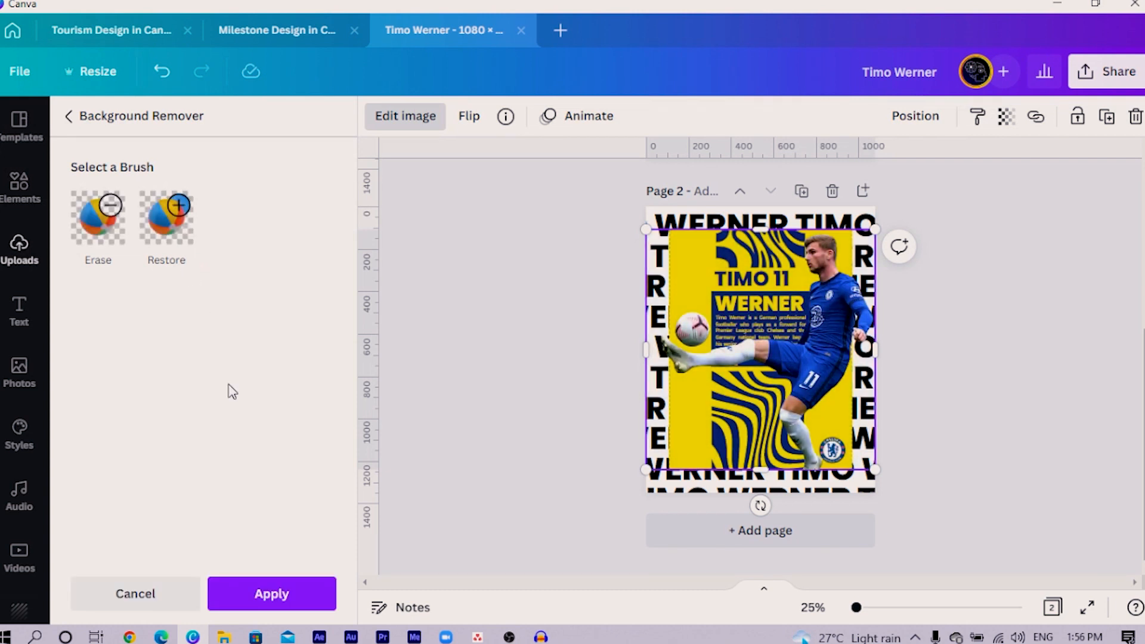
left_click(97, 215)
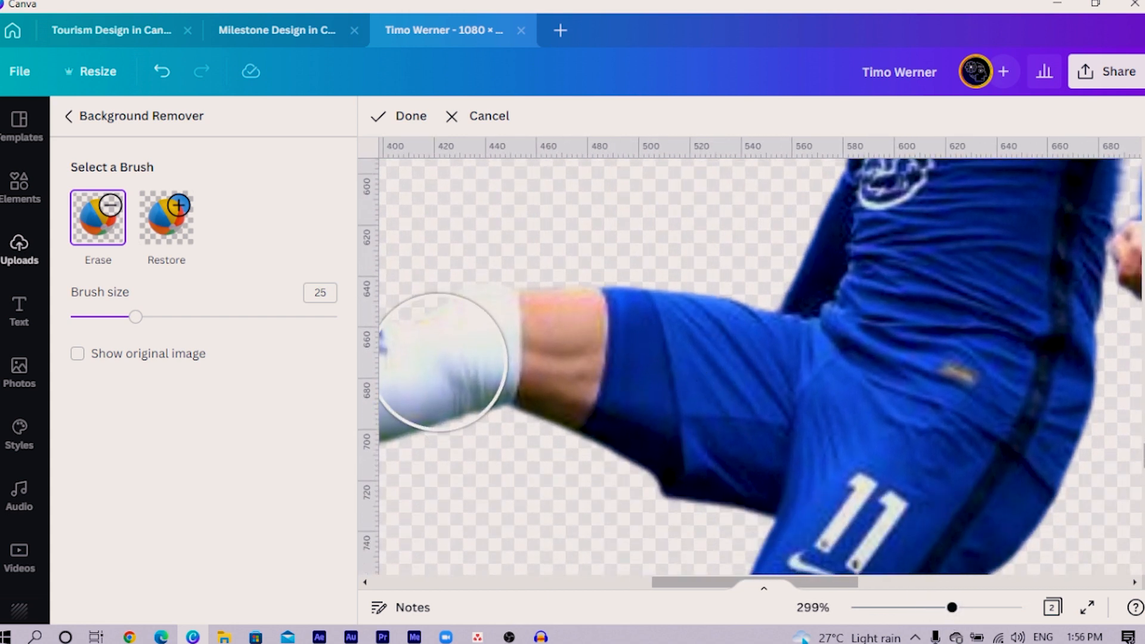
mouse_move(529, 314)
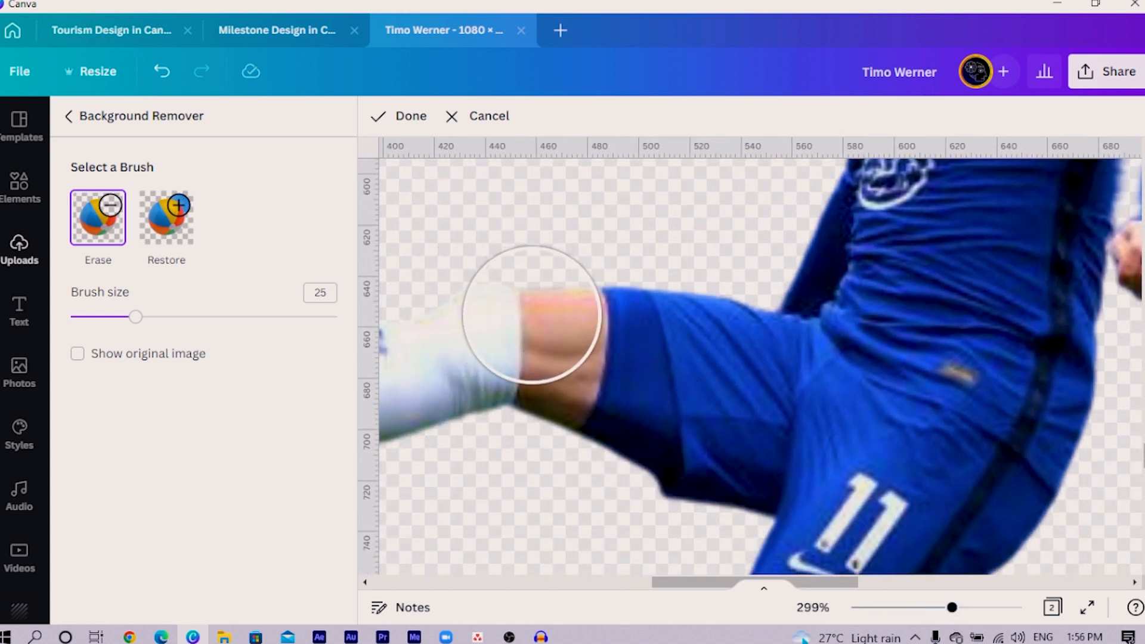
left_click(534, 321)
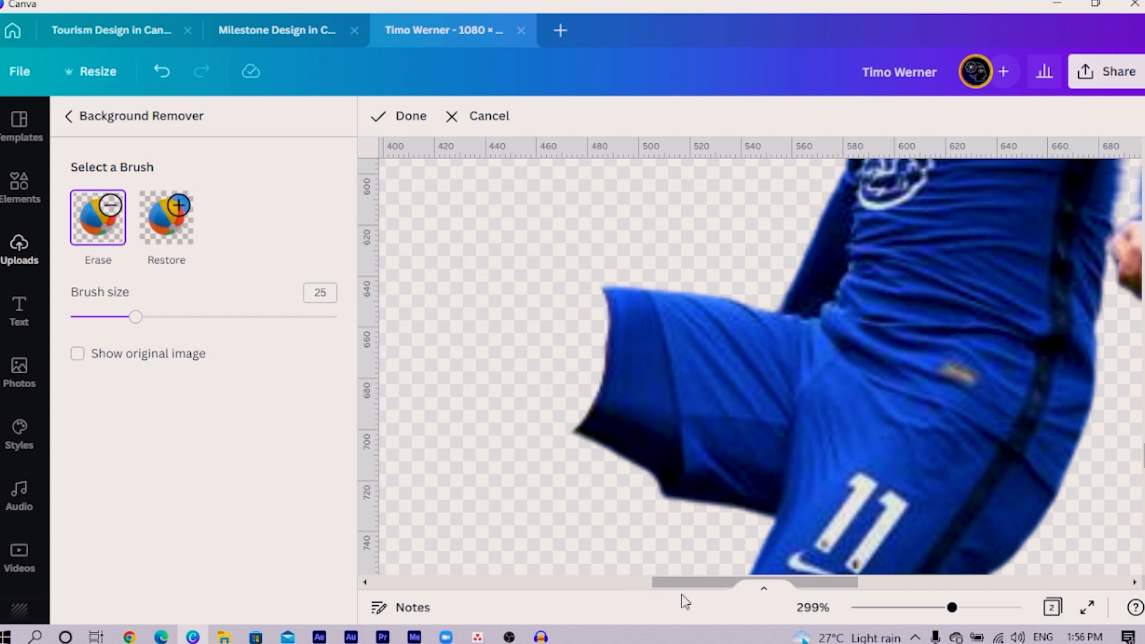
scroll("down", 3)
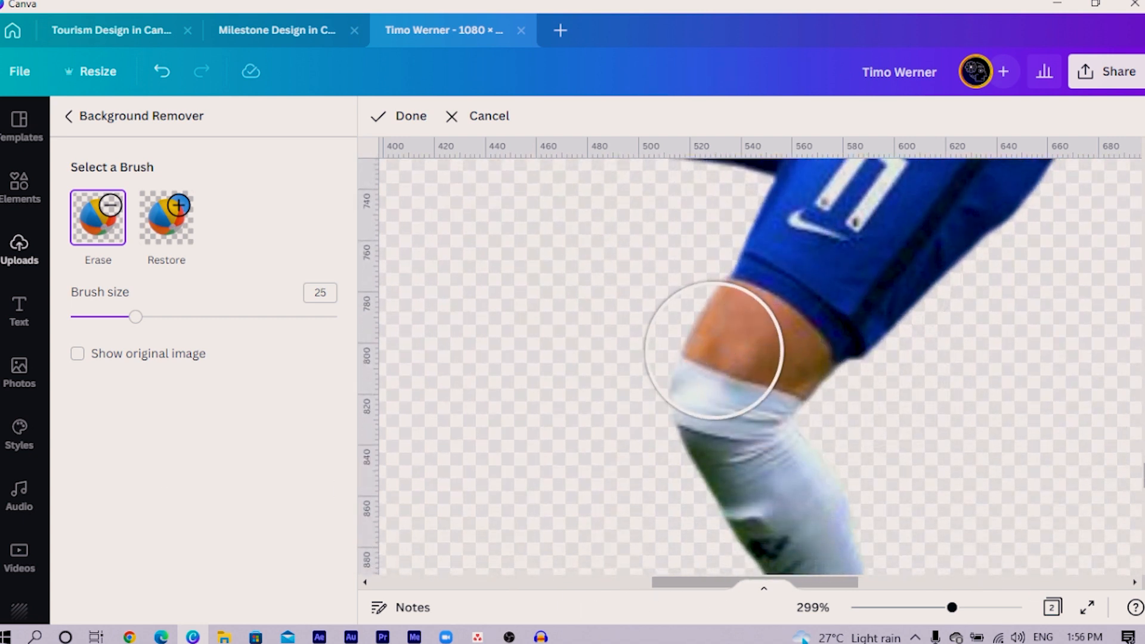
left_click(712, 351)
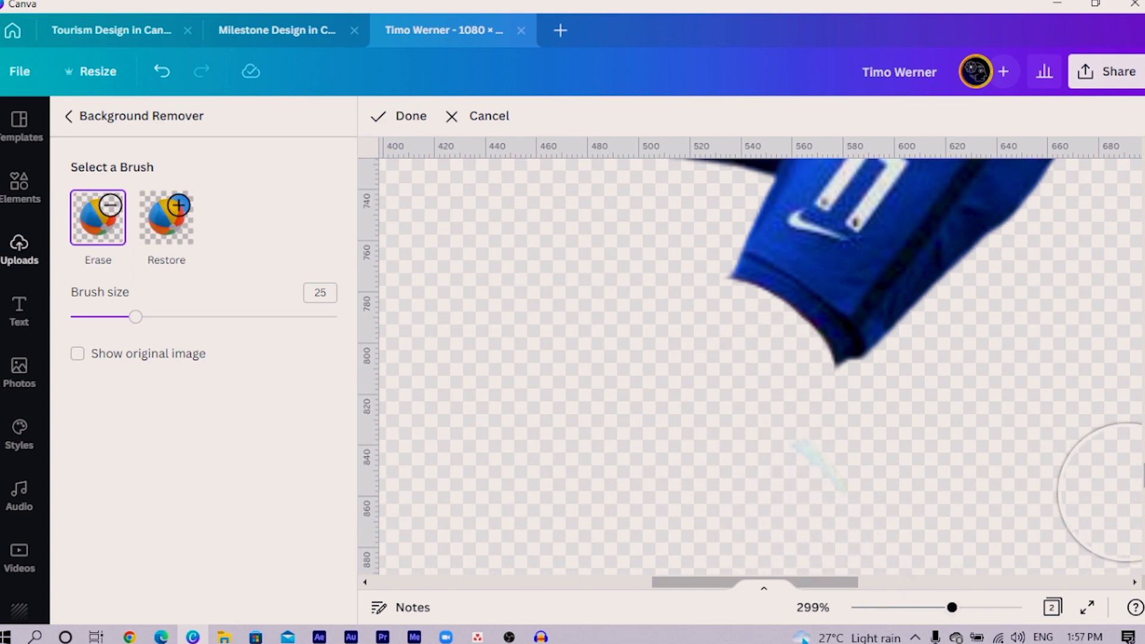
scroll("up", 3)
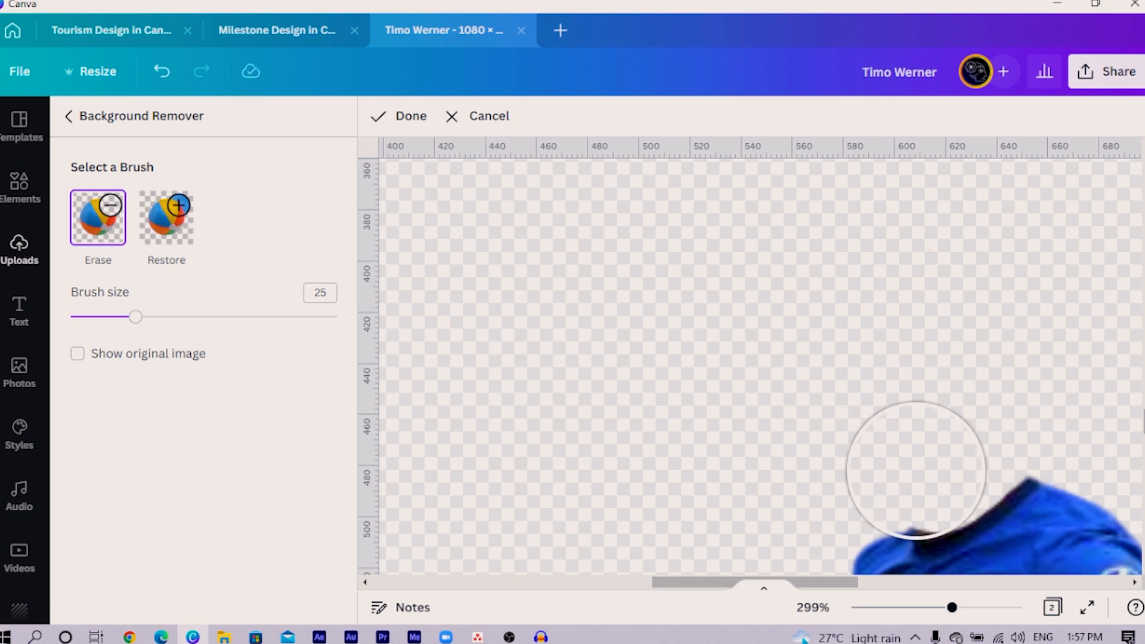
mouse_move(924, 465)
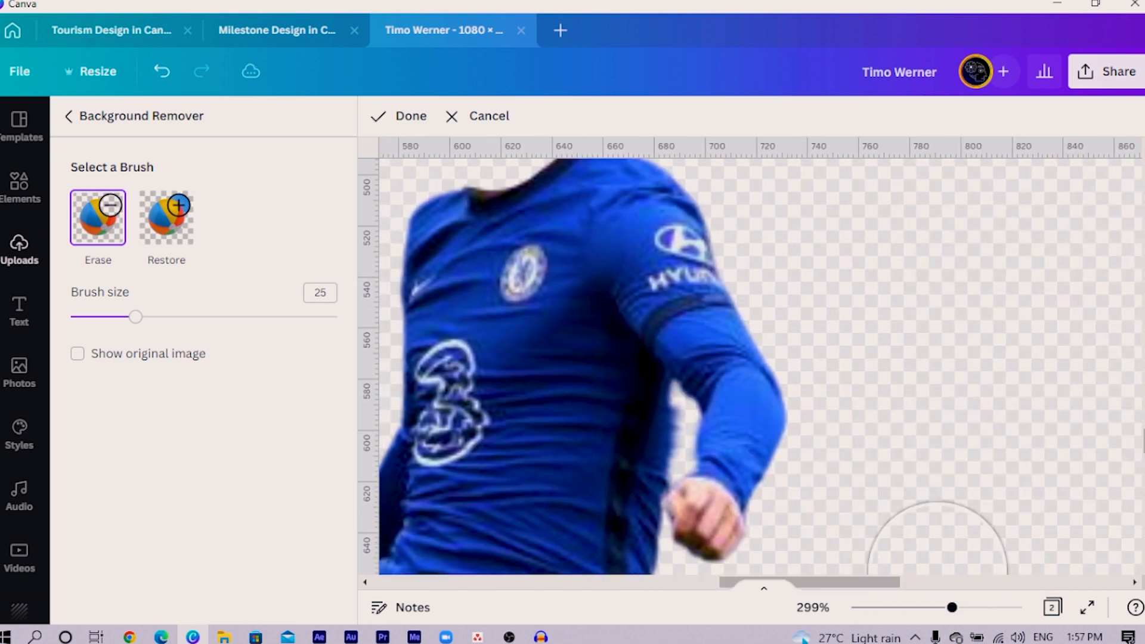
scroll("down", 3)
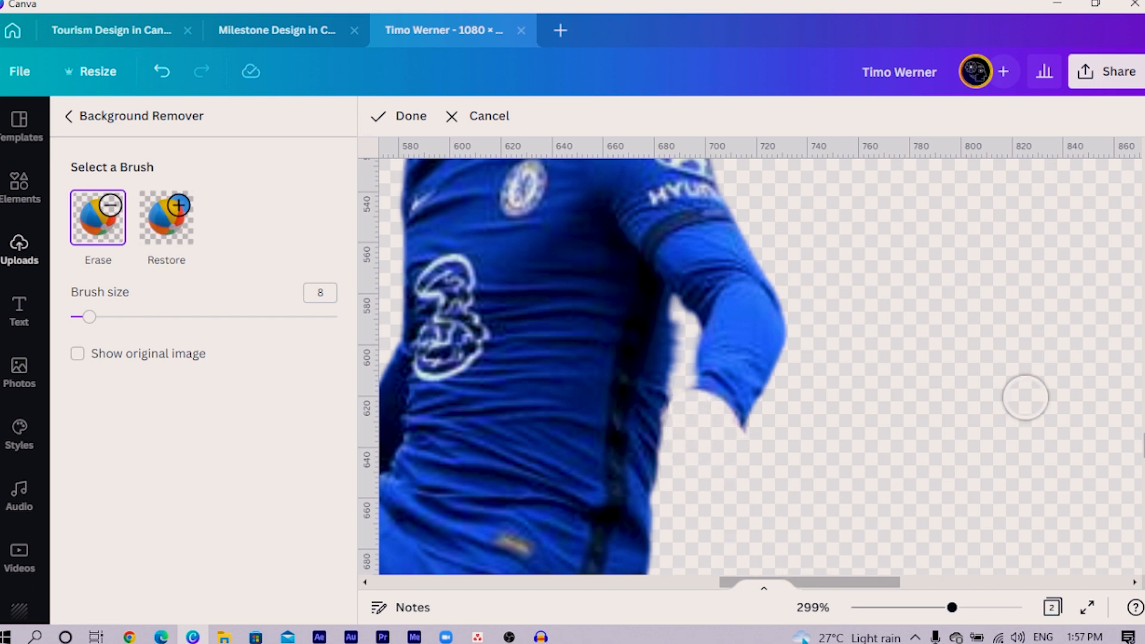
scroll("down", 3)
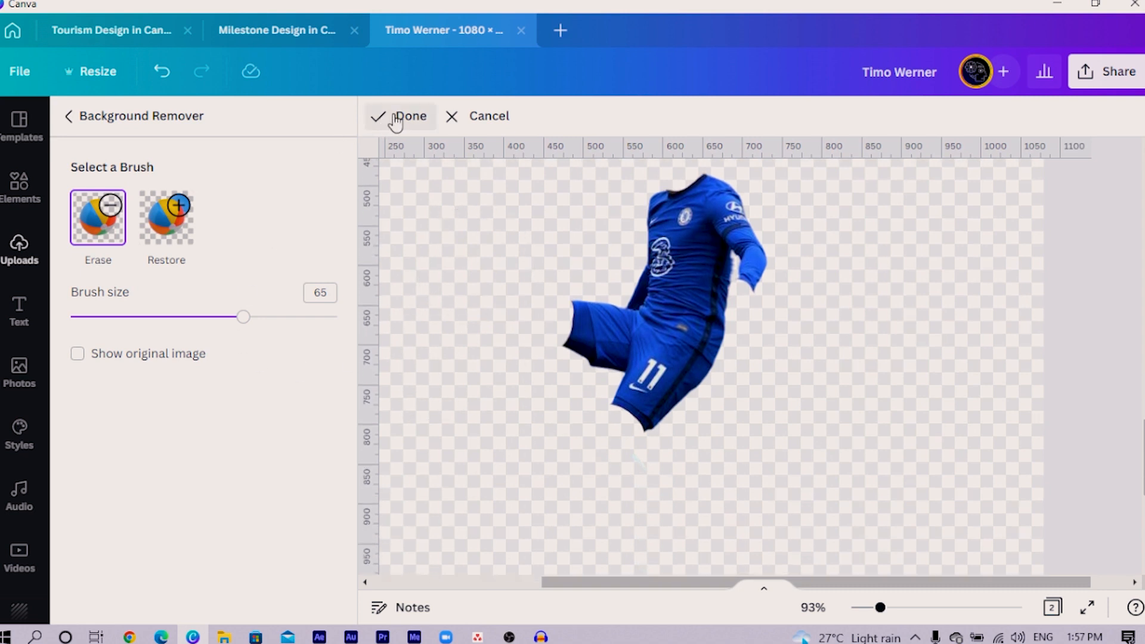
Confirm the erased blue-kit copy so it overlays the black-and-white player
left_click(411, 117)
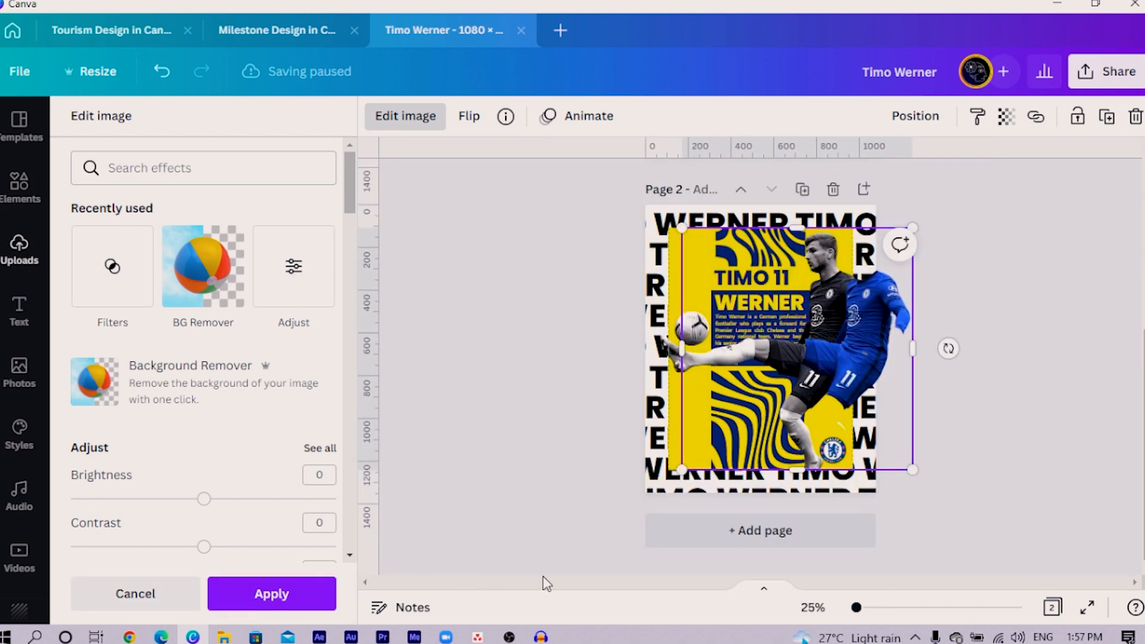
mouse_move(877, 349)
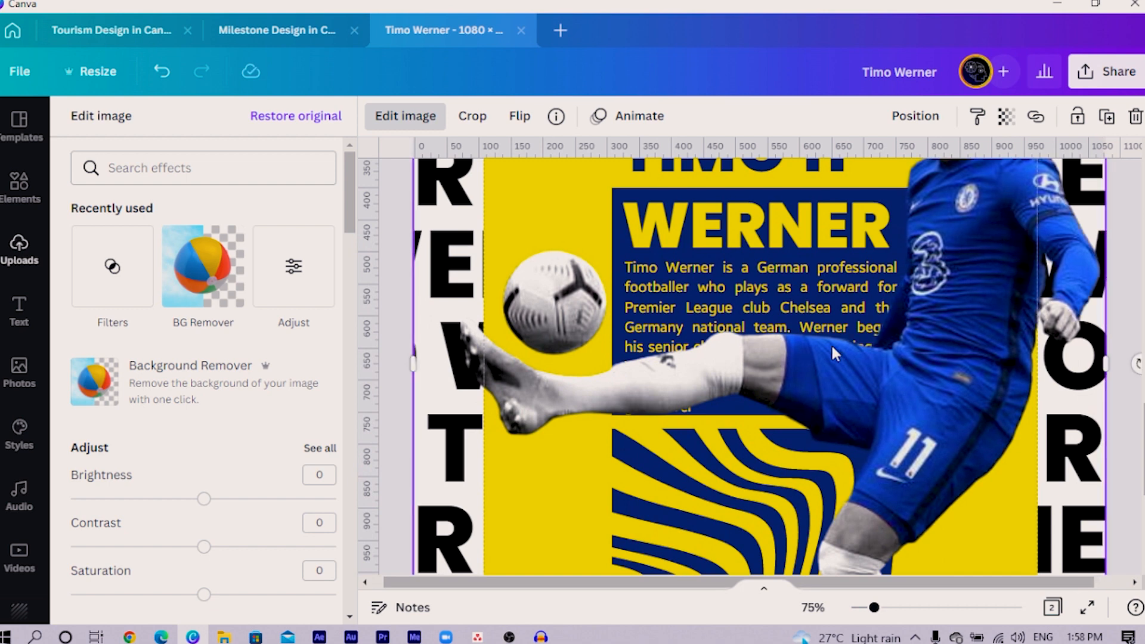
scroll("up", 3)
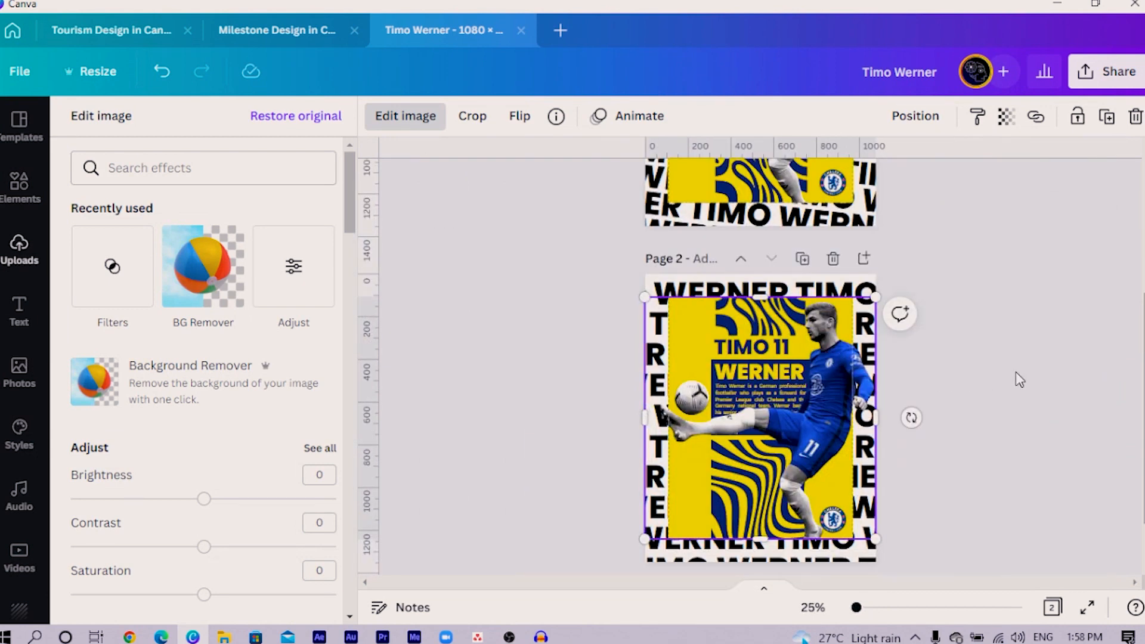
left_click(20, 248)
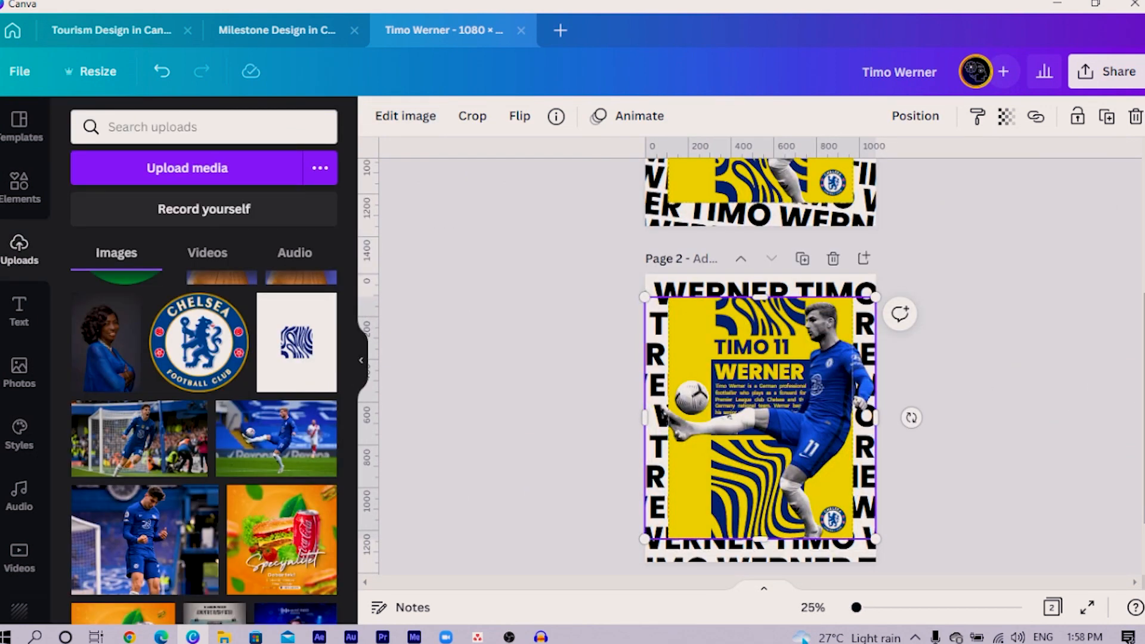